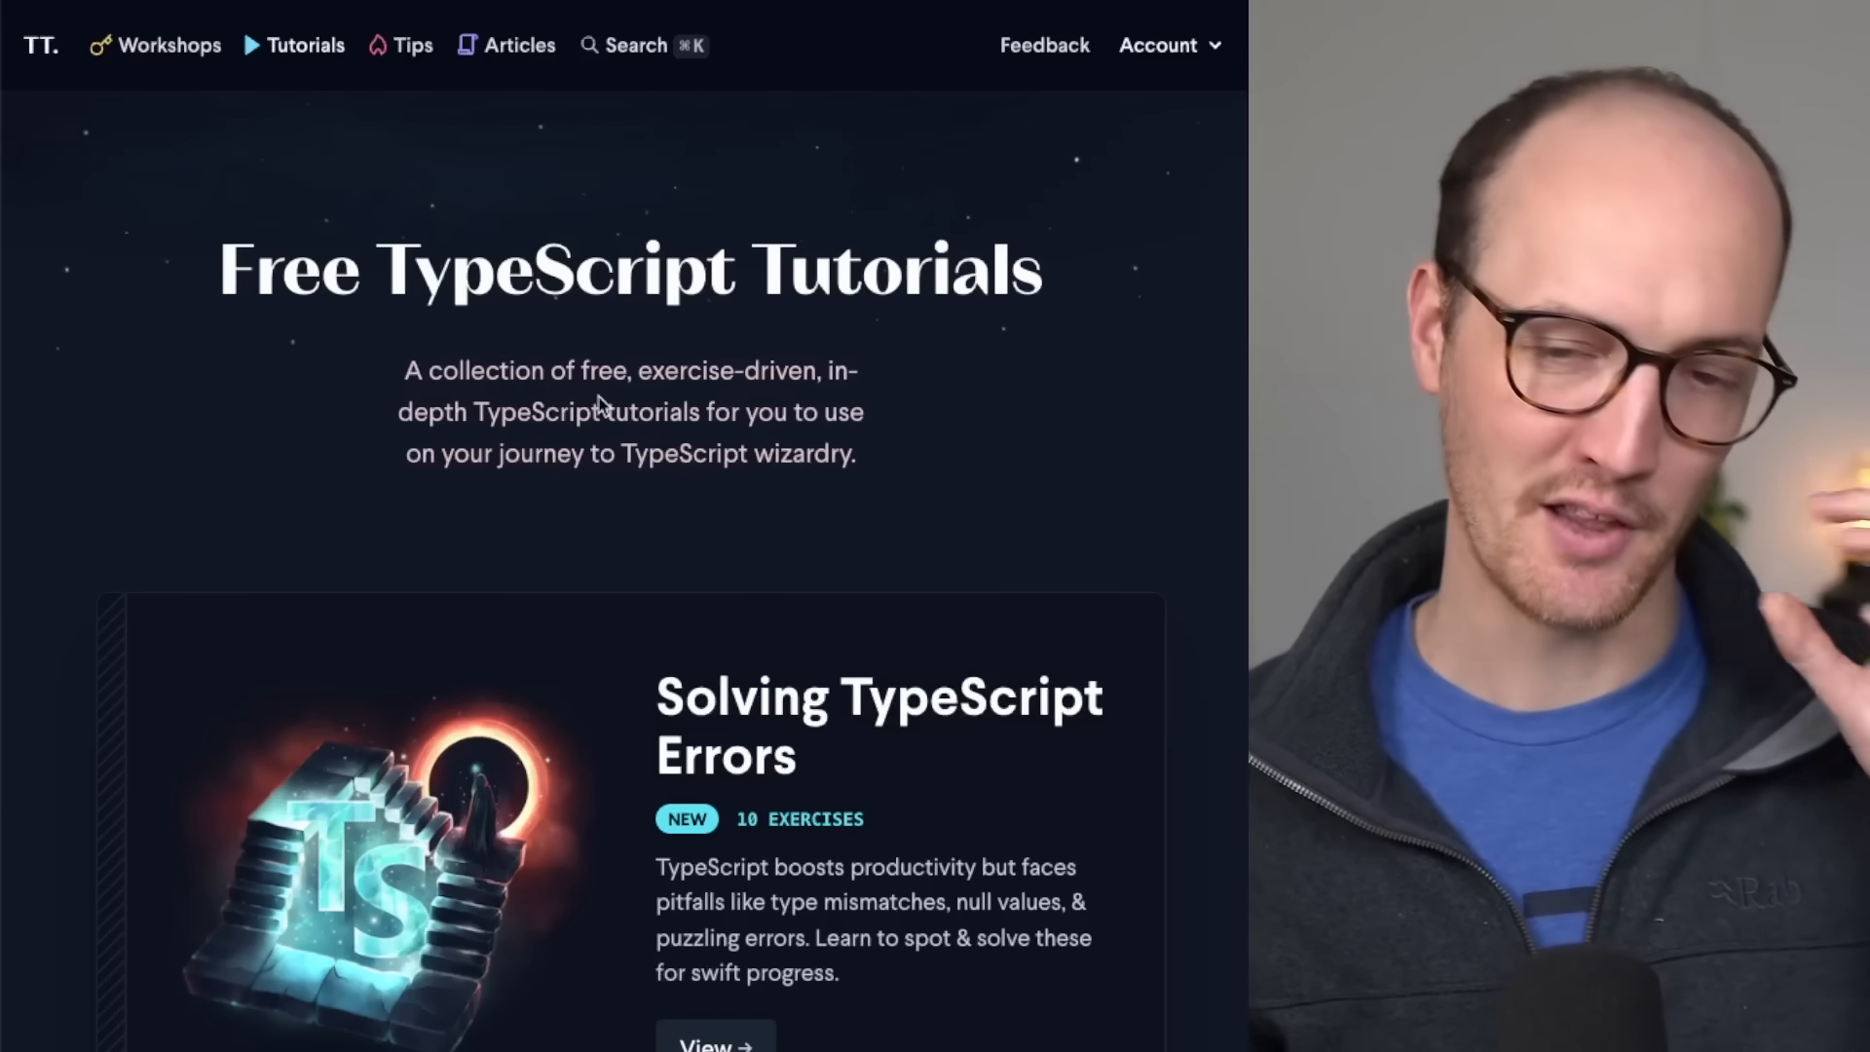
- Remove the 'as any' cast so the example calls window.foo() directly
scroll(down, 3)
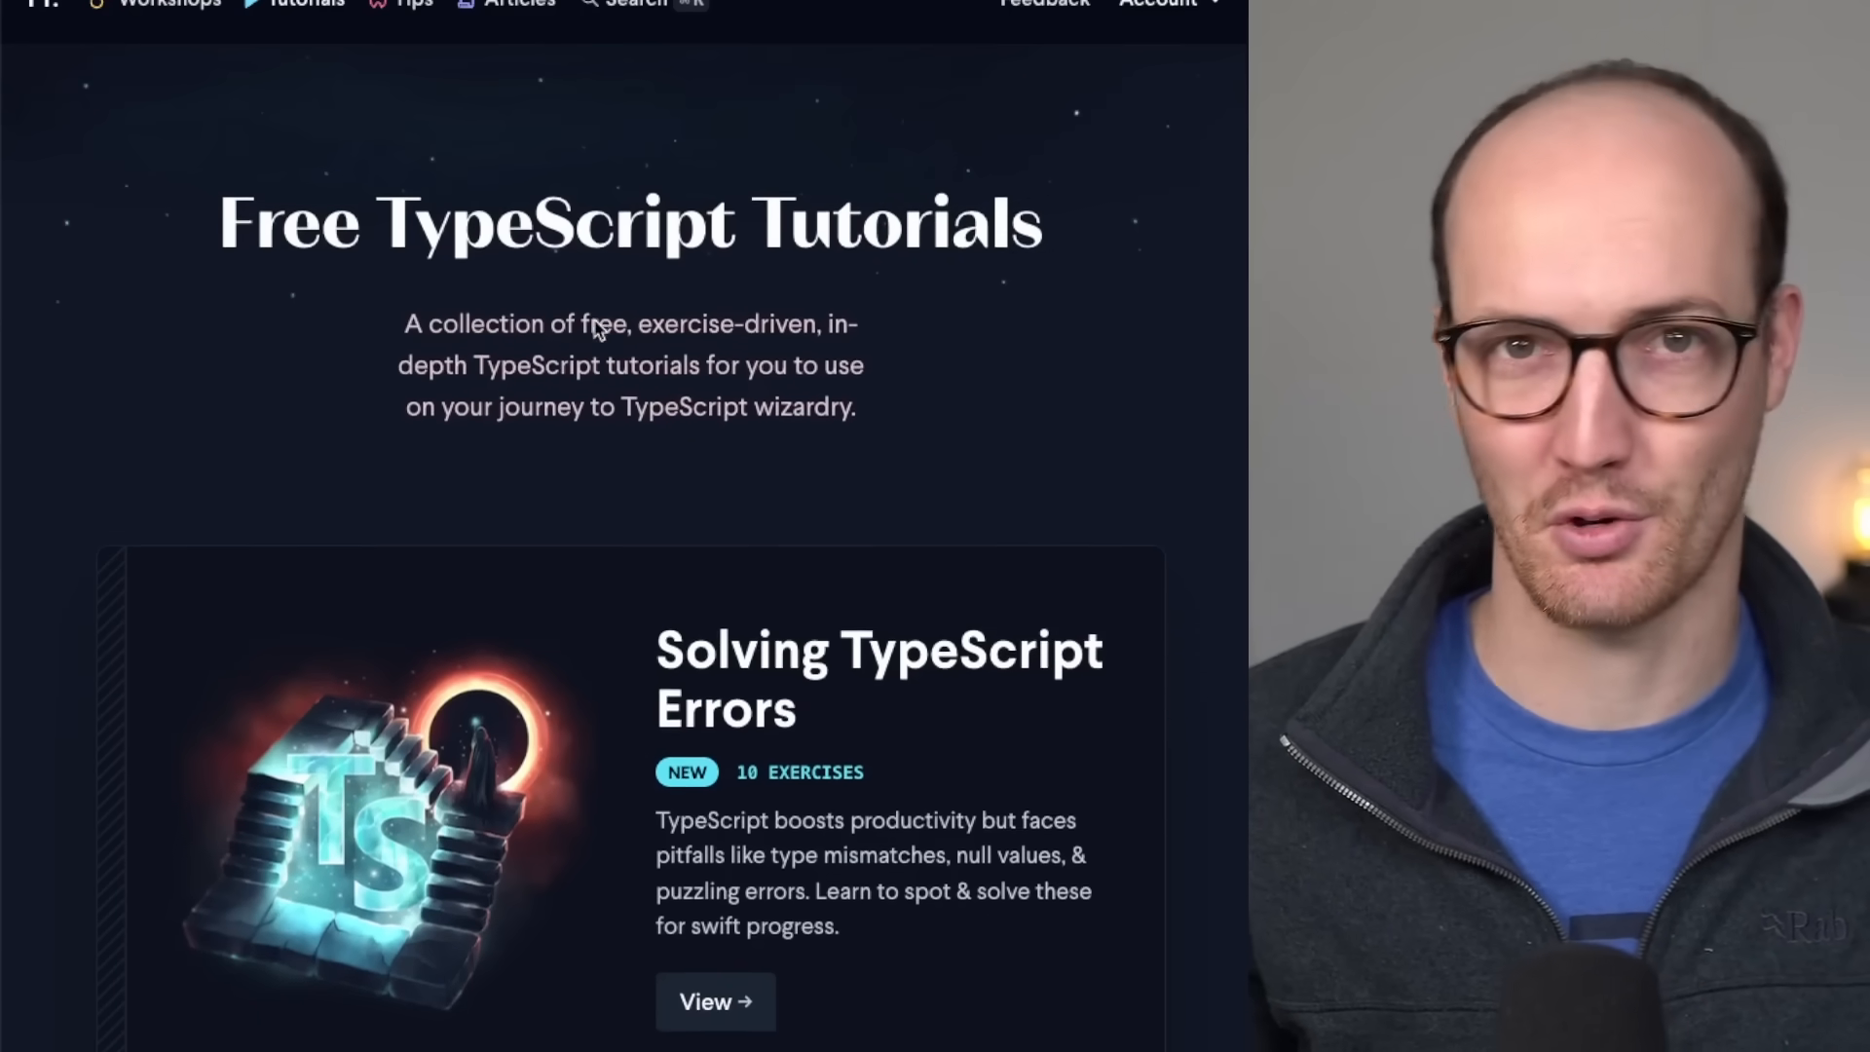
scroll(down, 3)
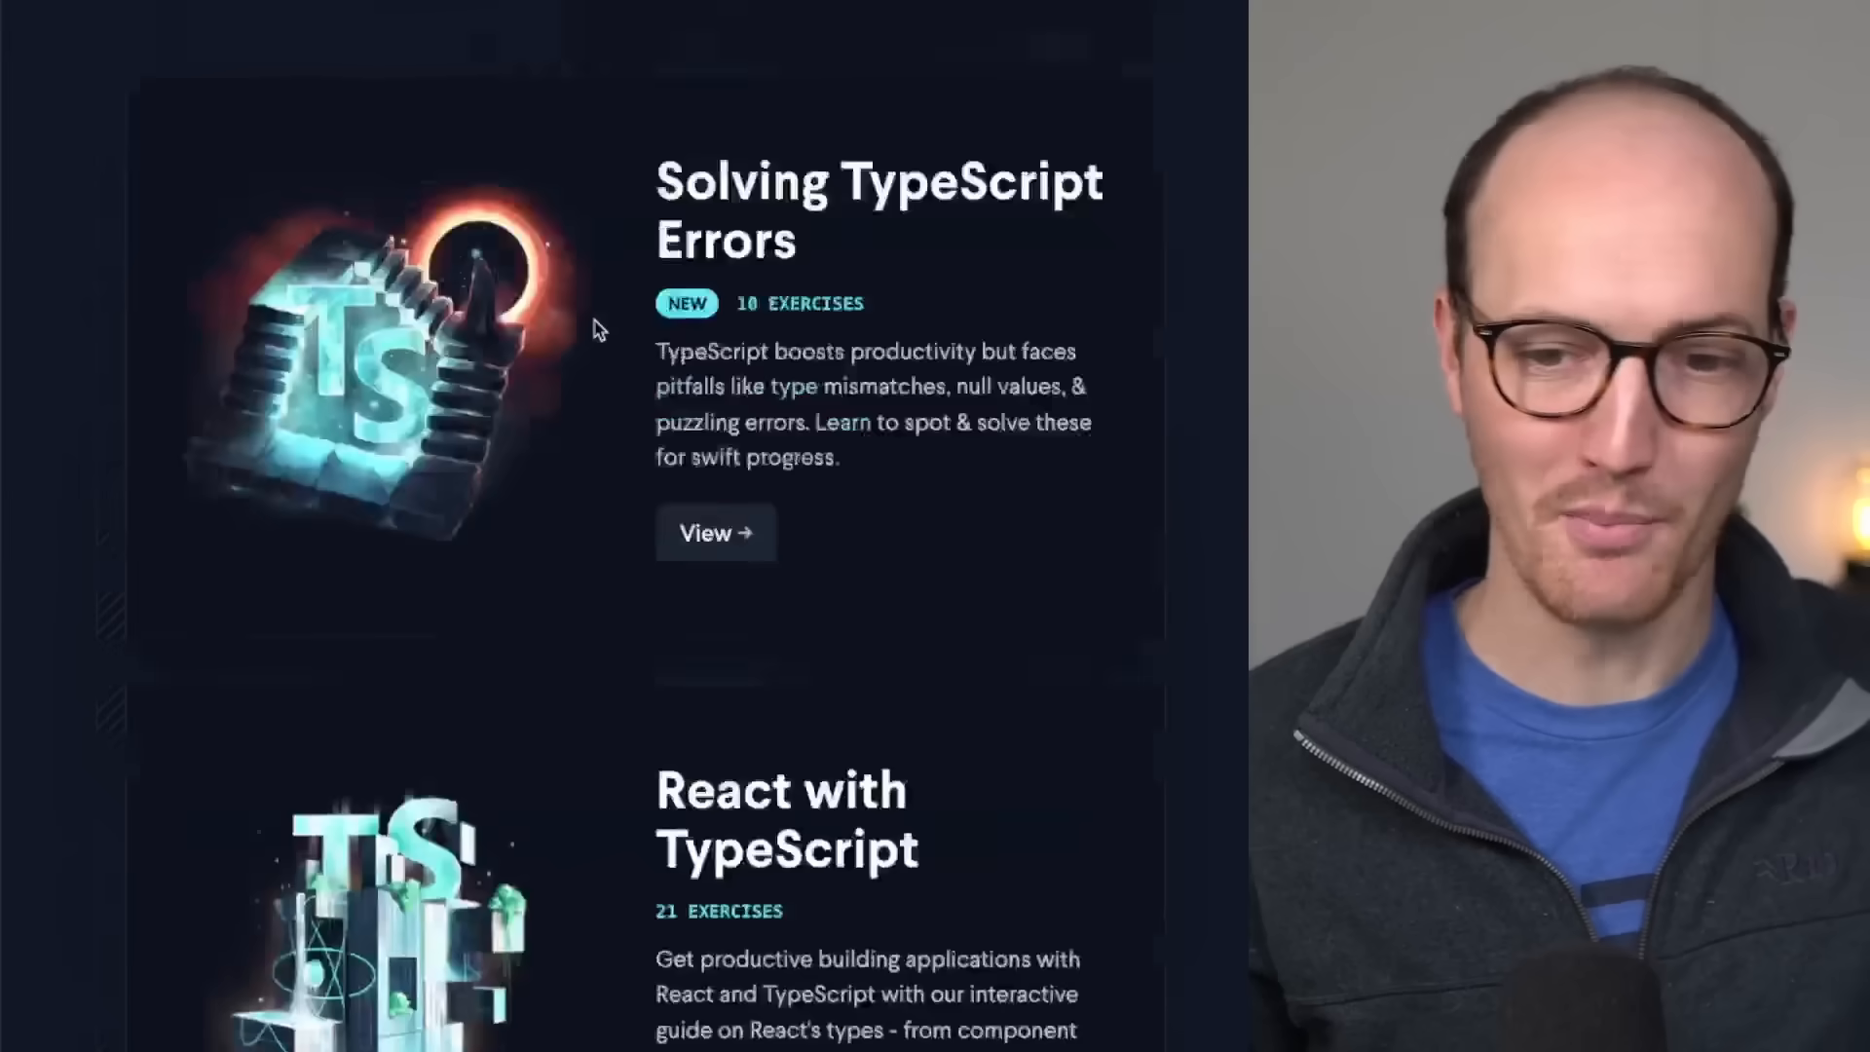
scroll(down, 3)
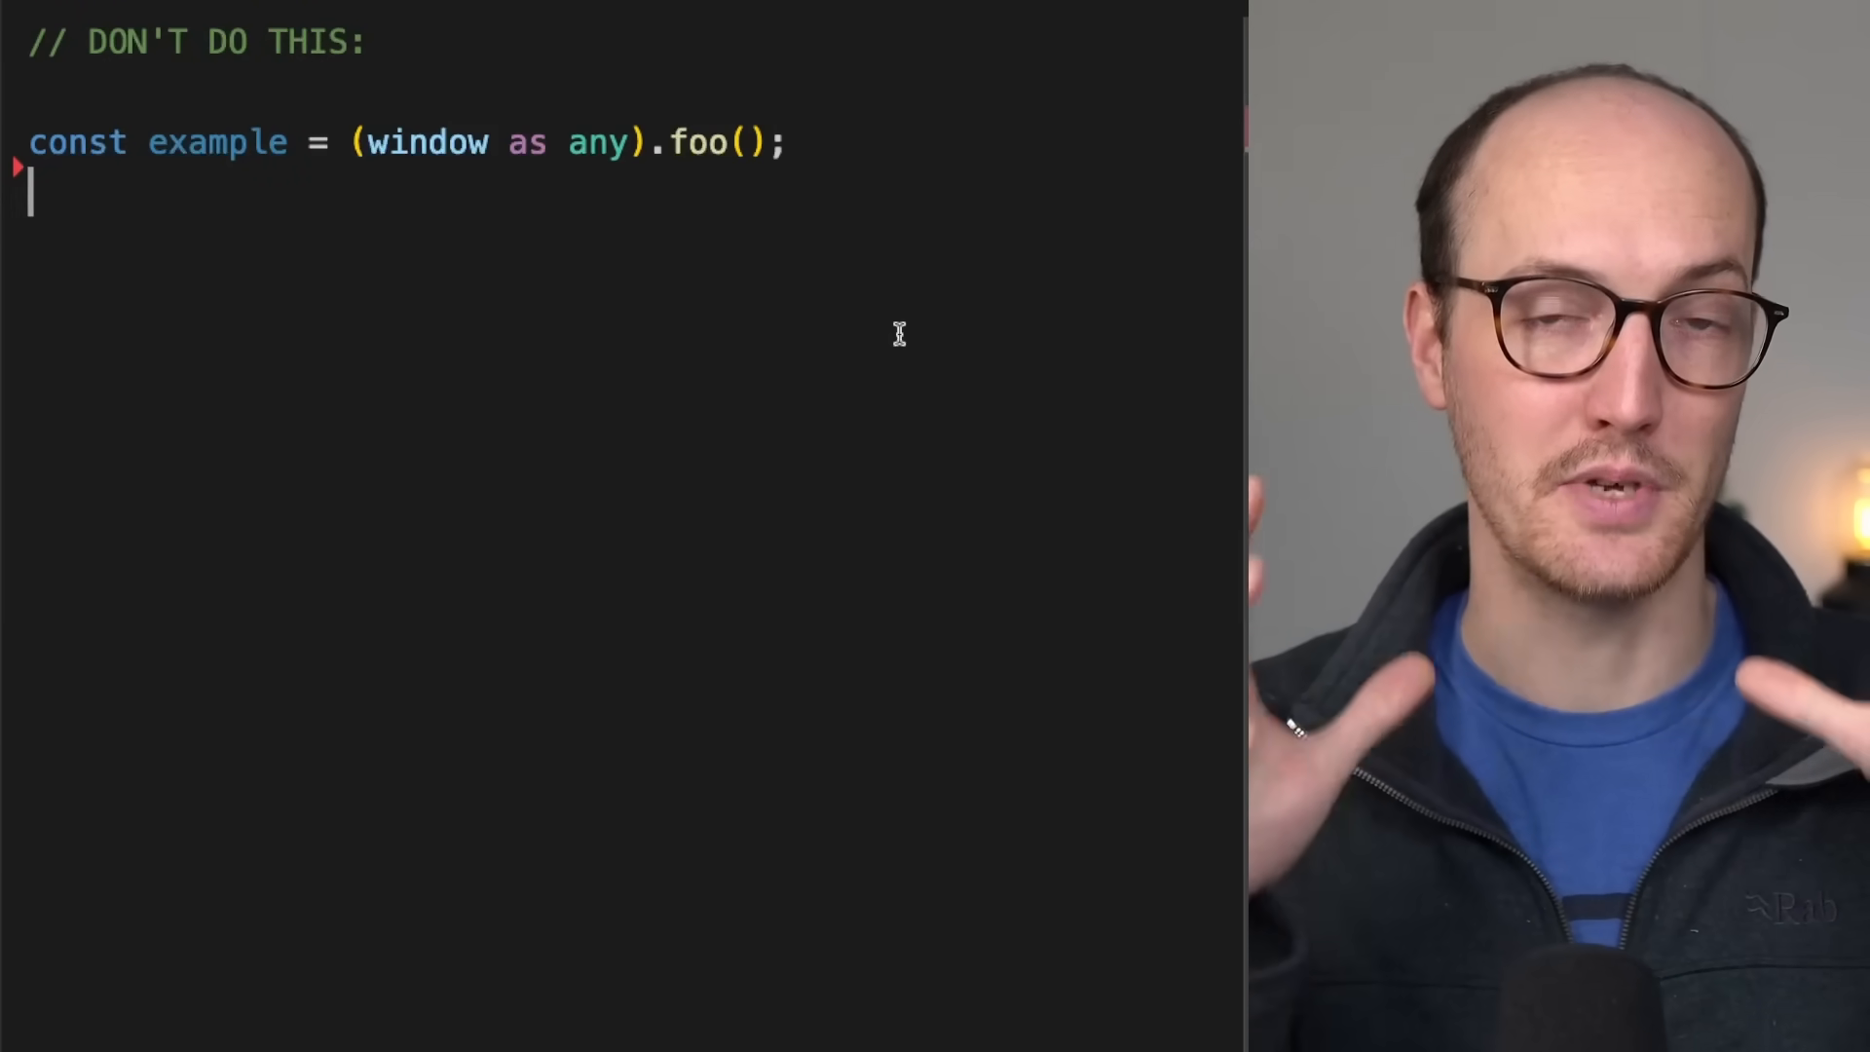
double_click(218, 142)
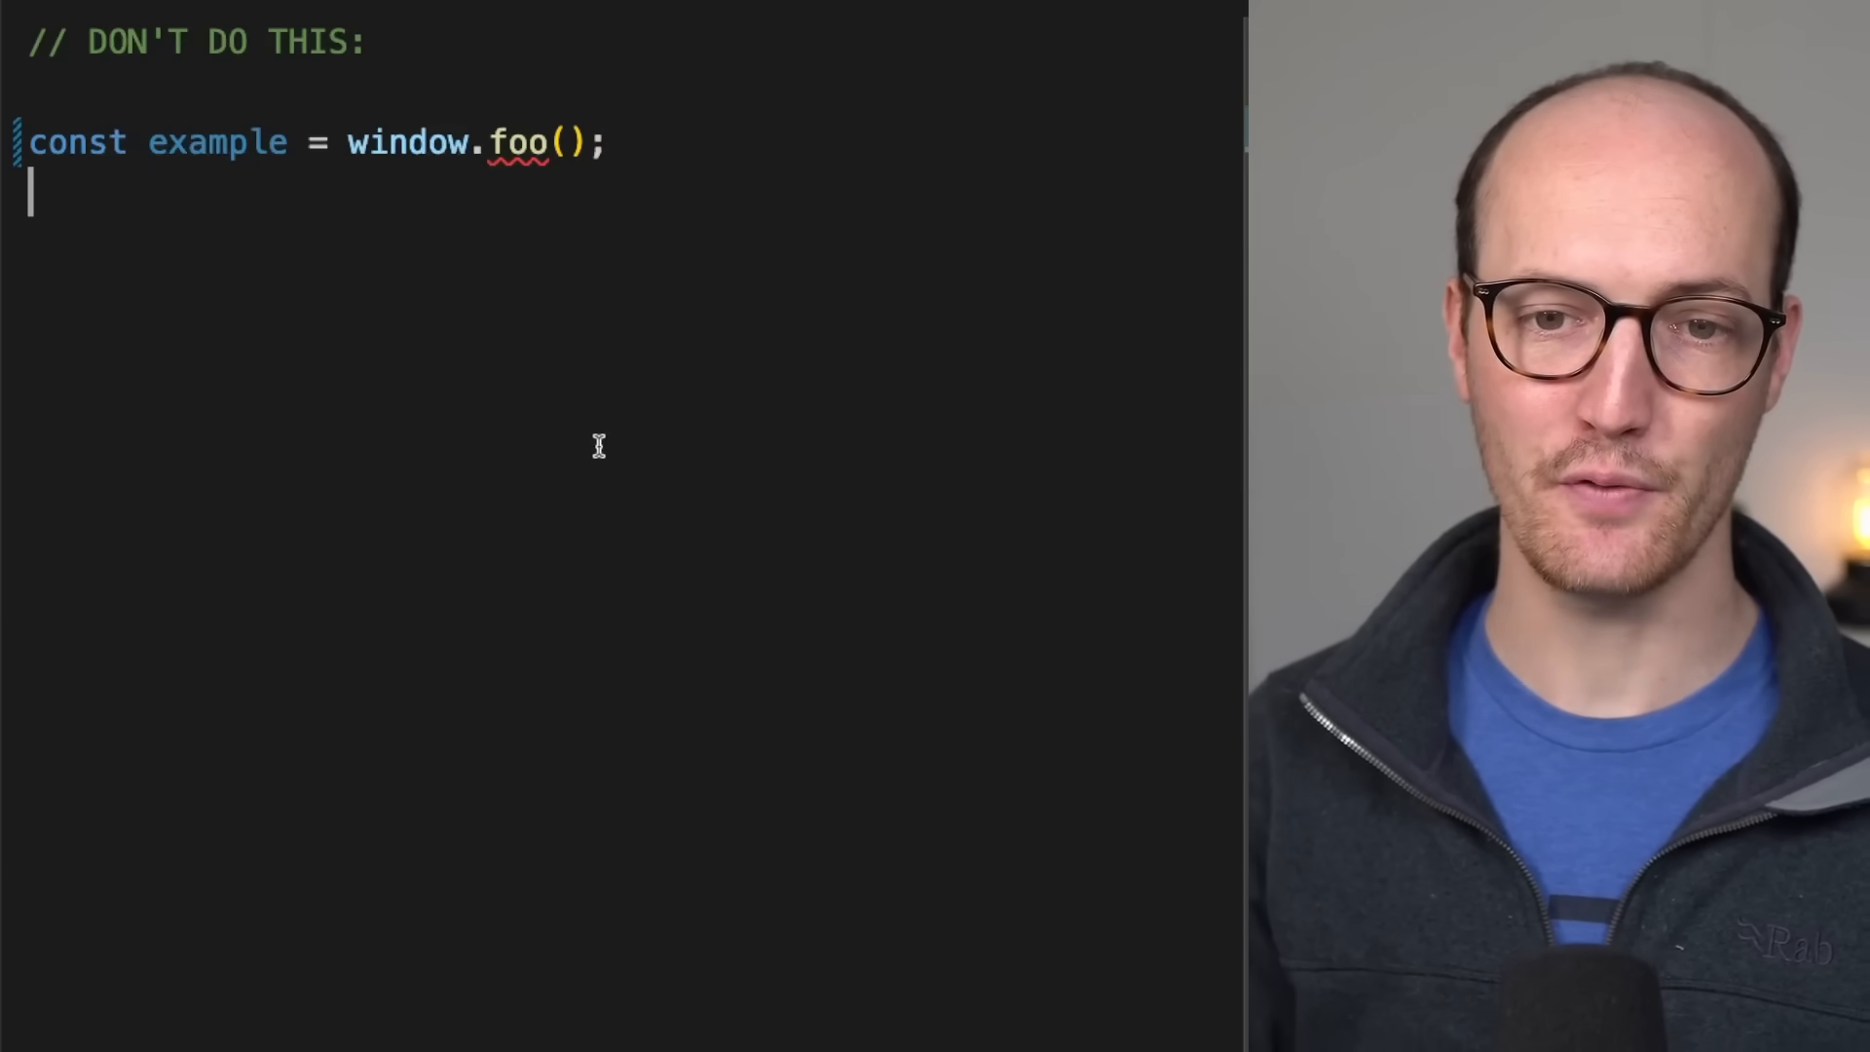
mouse_move(517, 143)
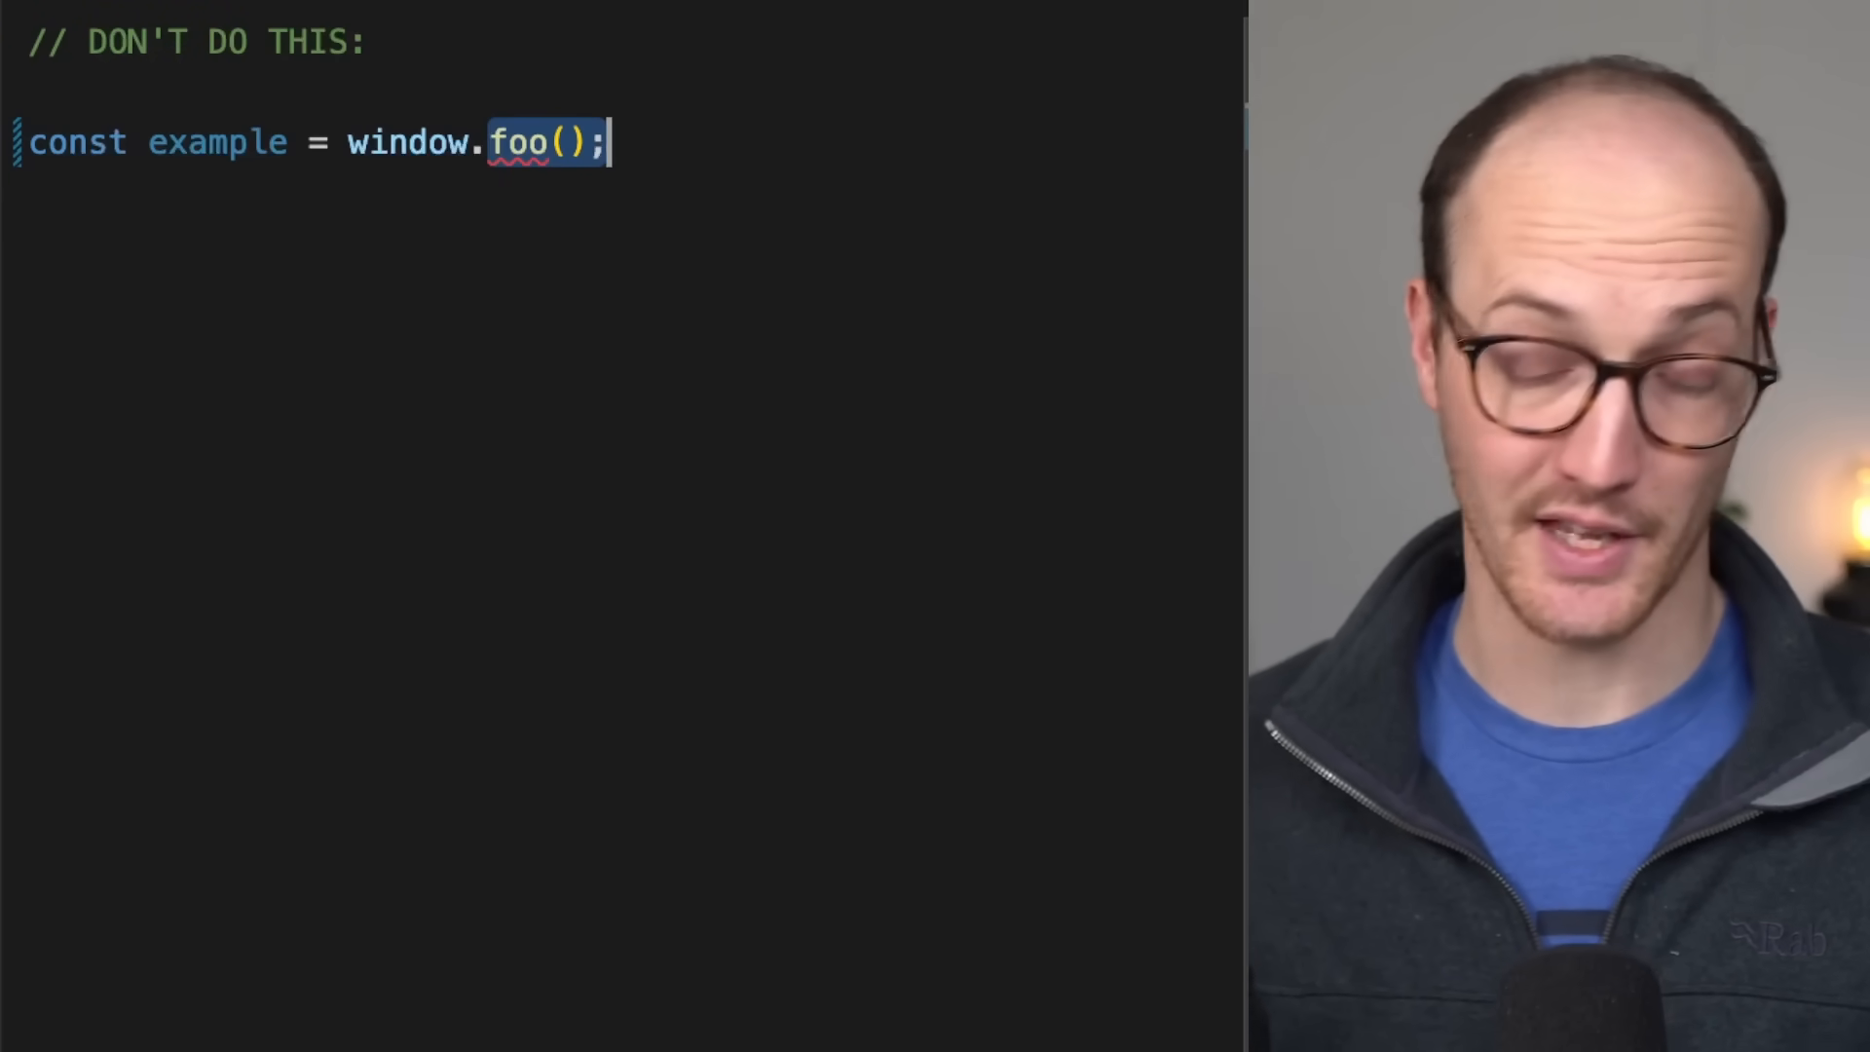
text(addEventListener)
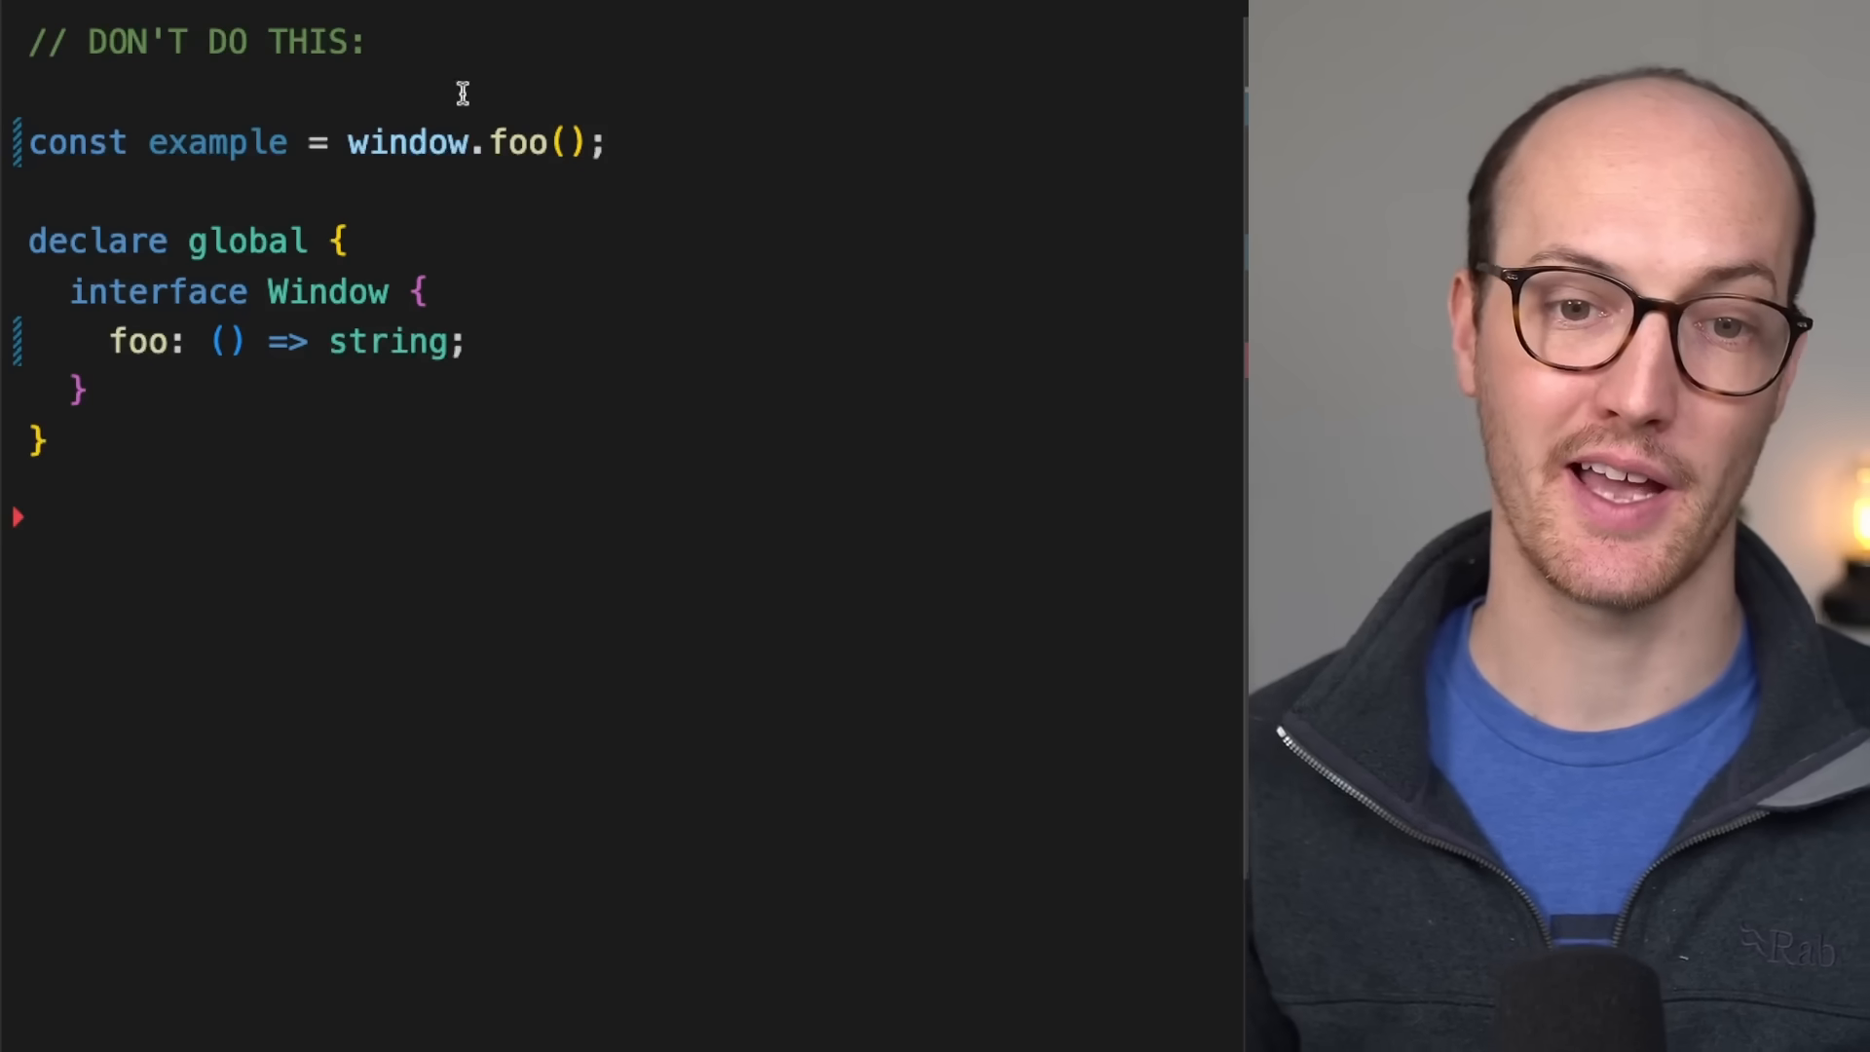
- Declare foo: () => string on the global Window interface under a DO THIS comment
double_click(387, 341)
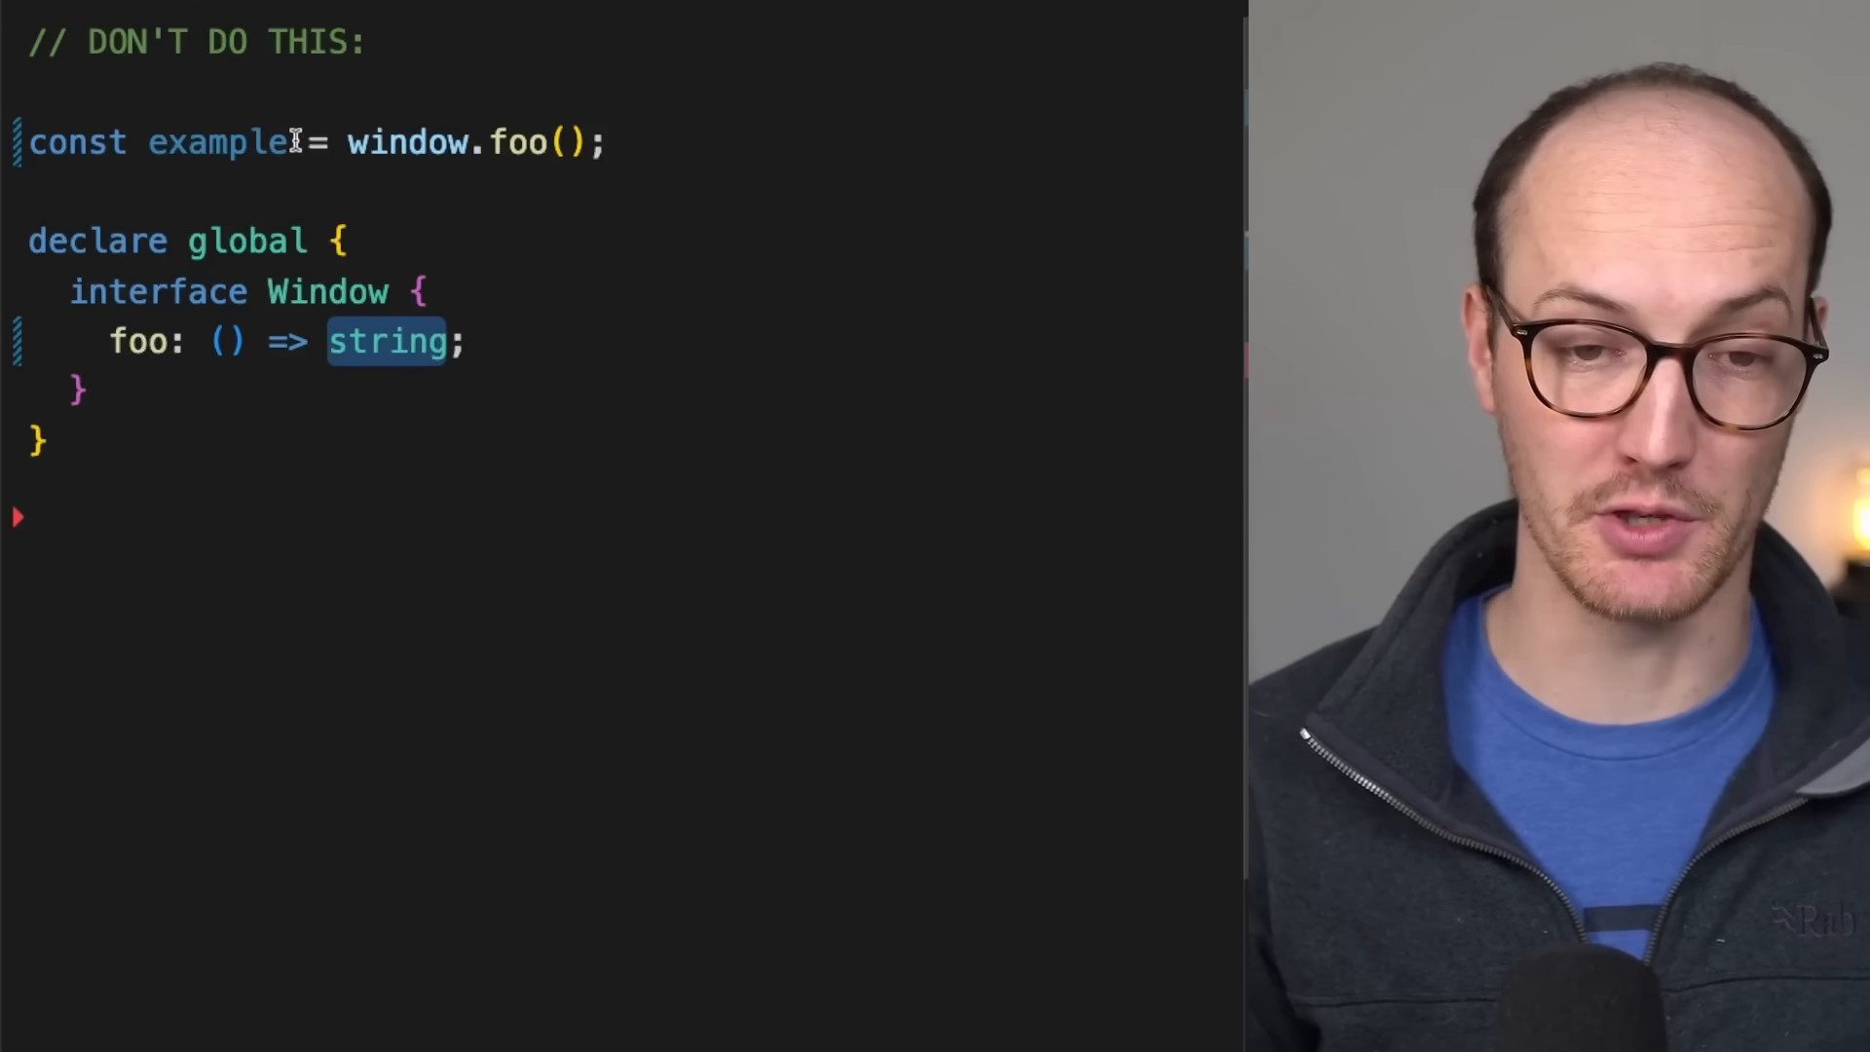
mouse_move(217, 140)
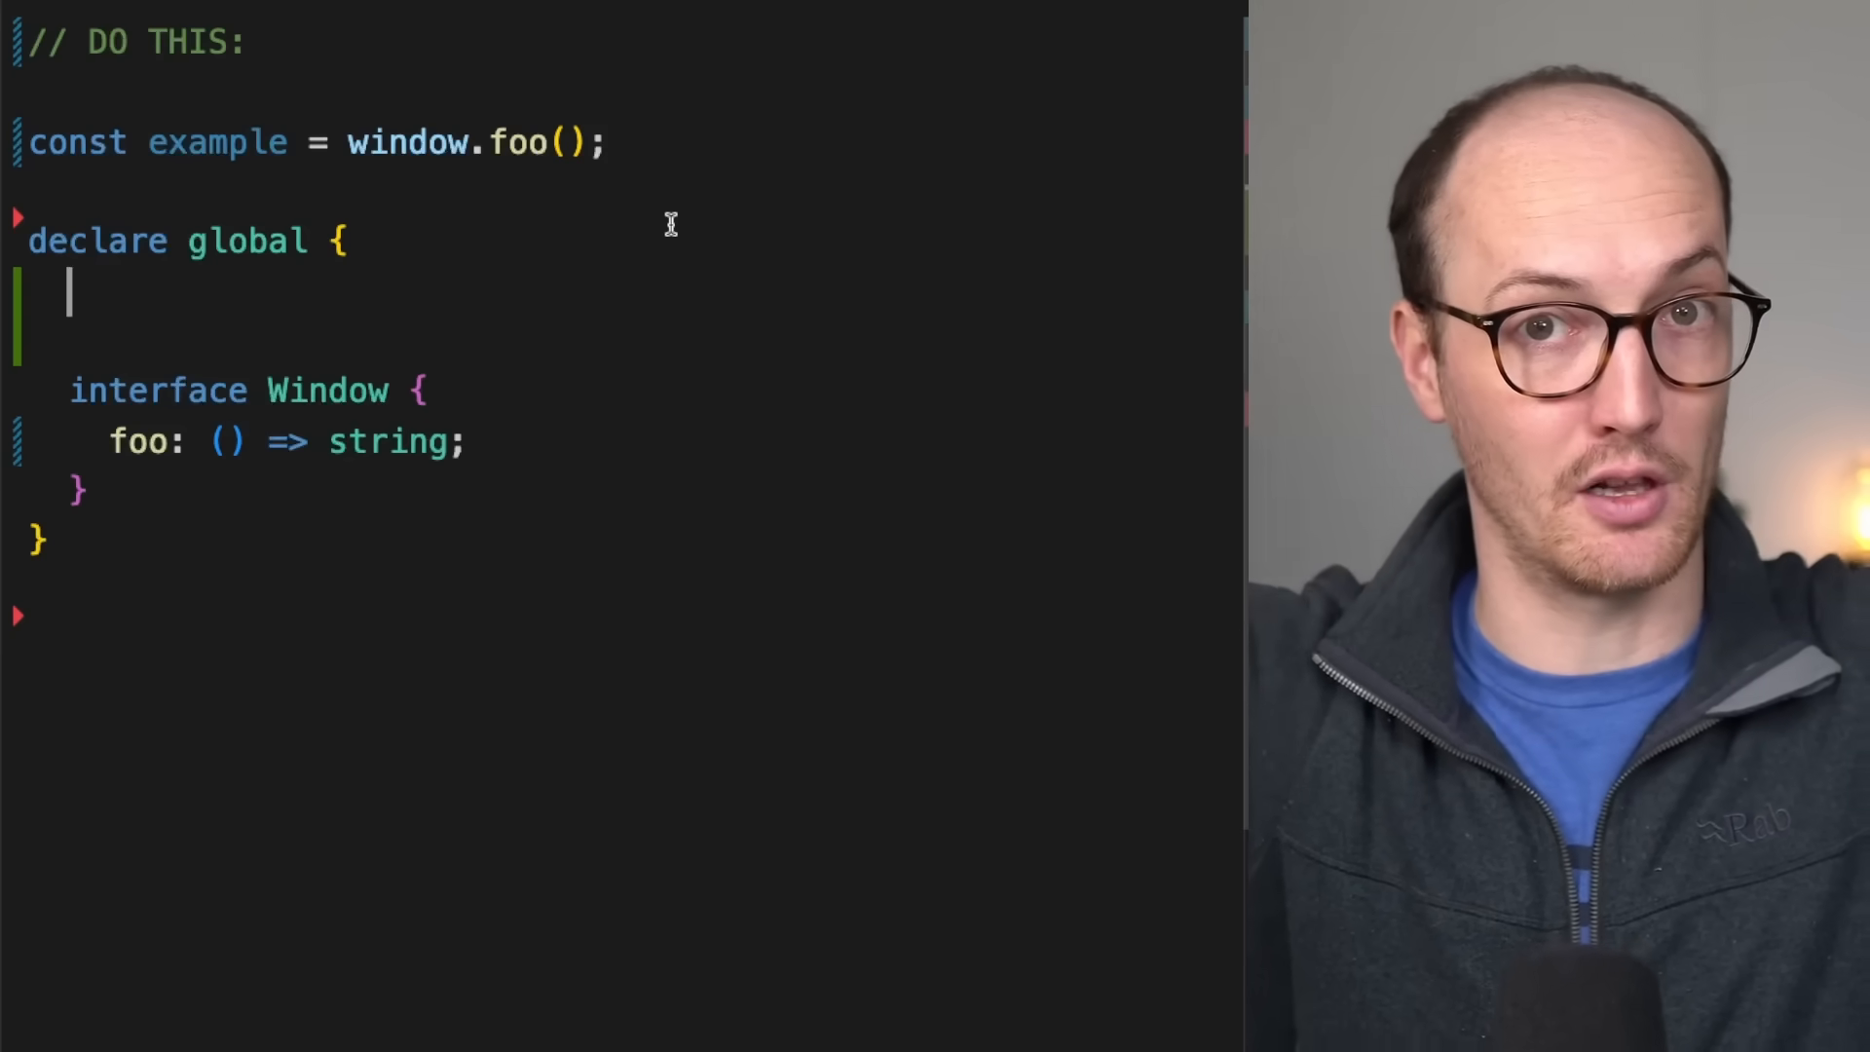
- Type 'type Whatever = {}' on the blank line inside declare global
text(type)
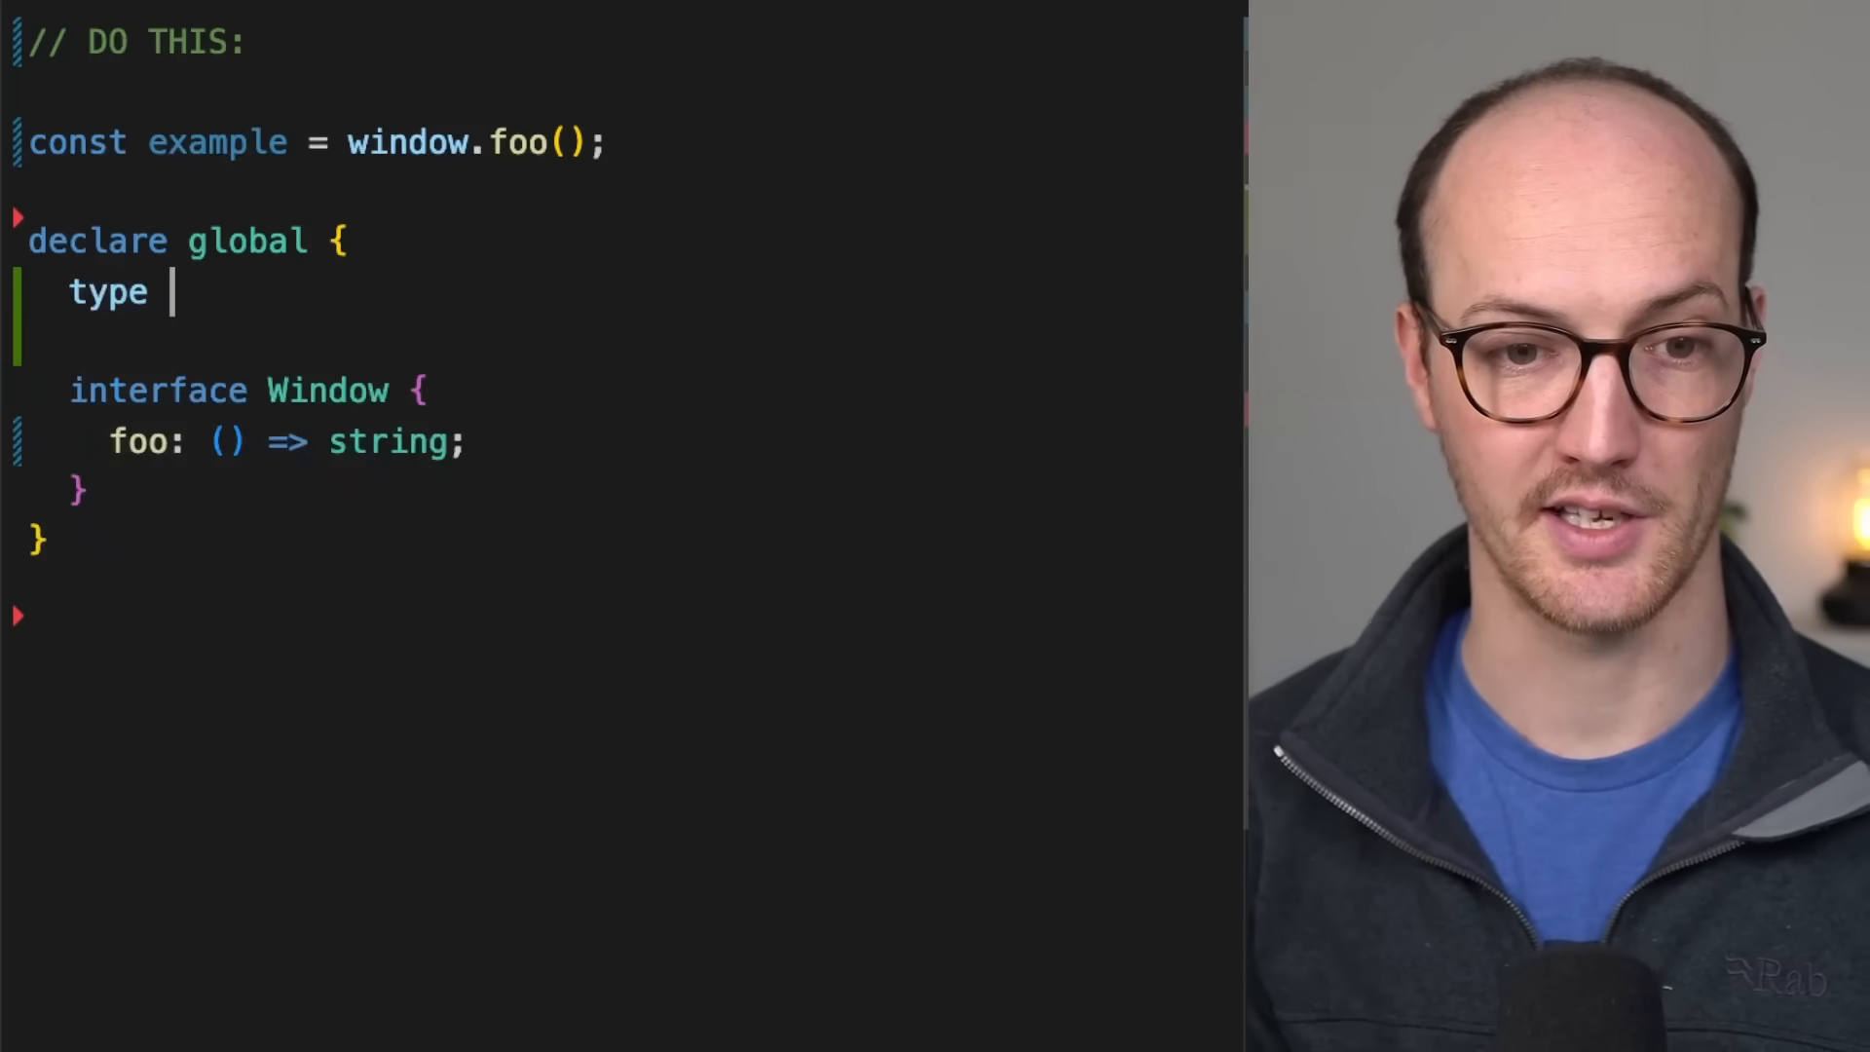
text(Whatever ={})
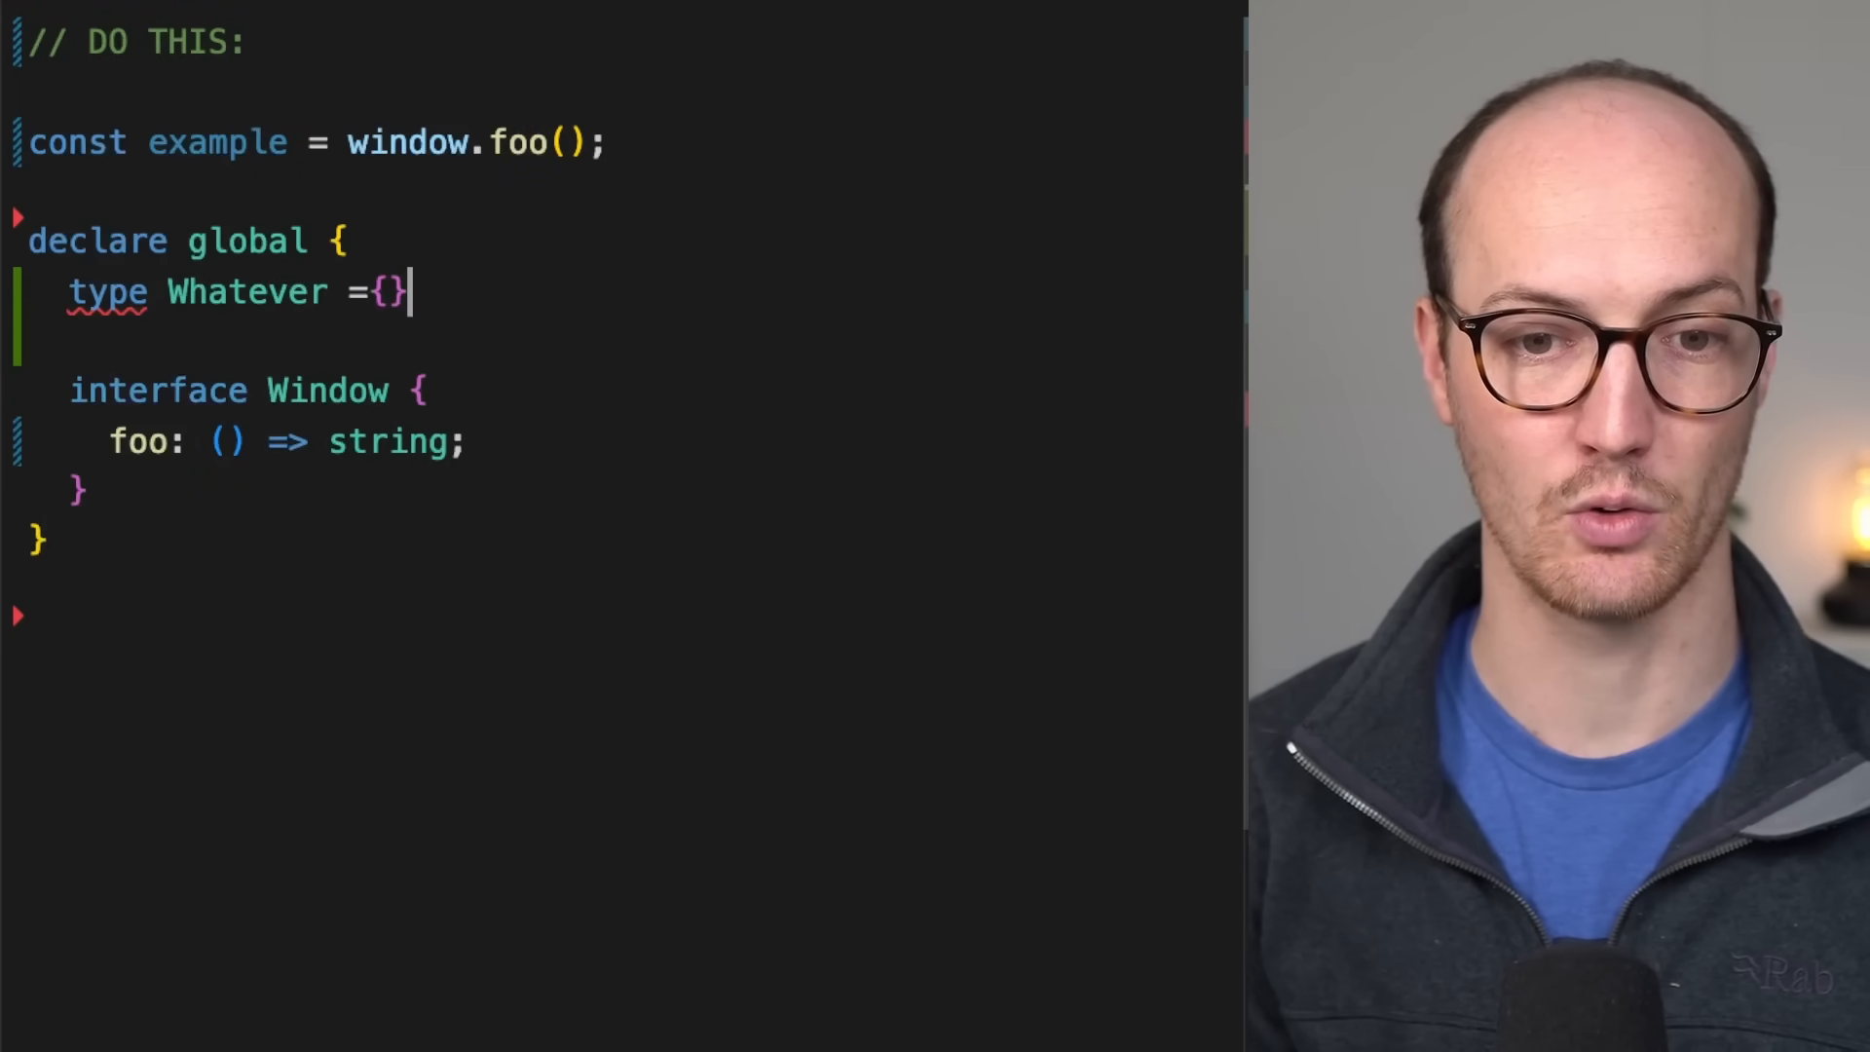
text(E)
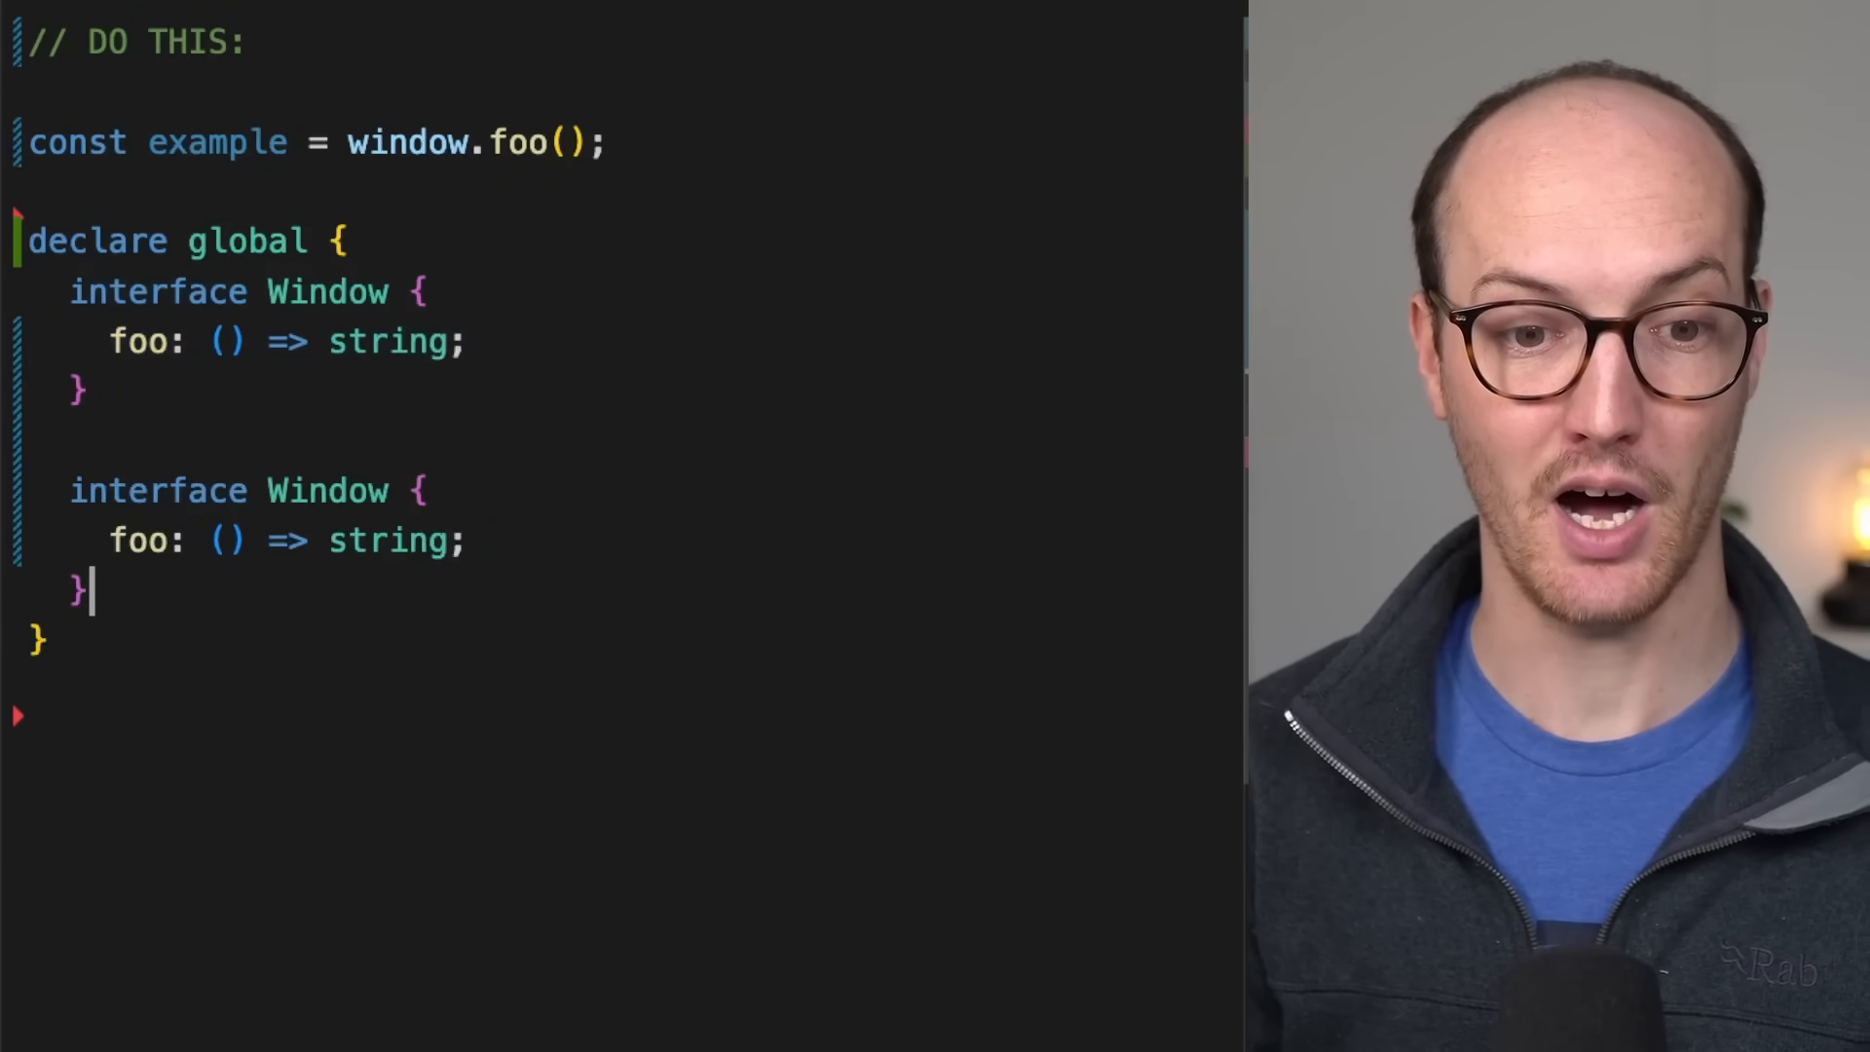
- Rename foo to bar in the duplicated Window interface and call window.bar()
text(bar)
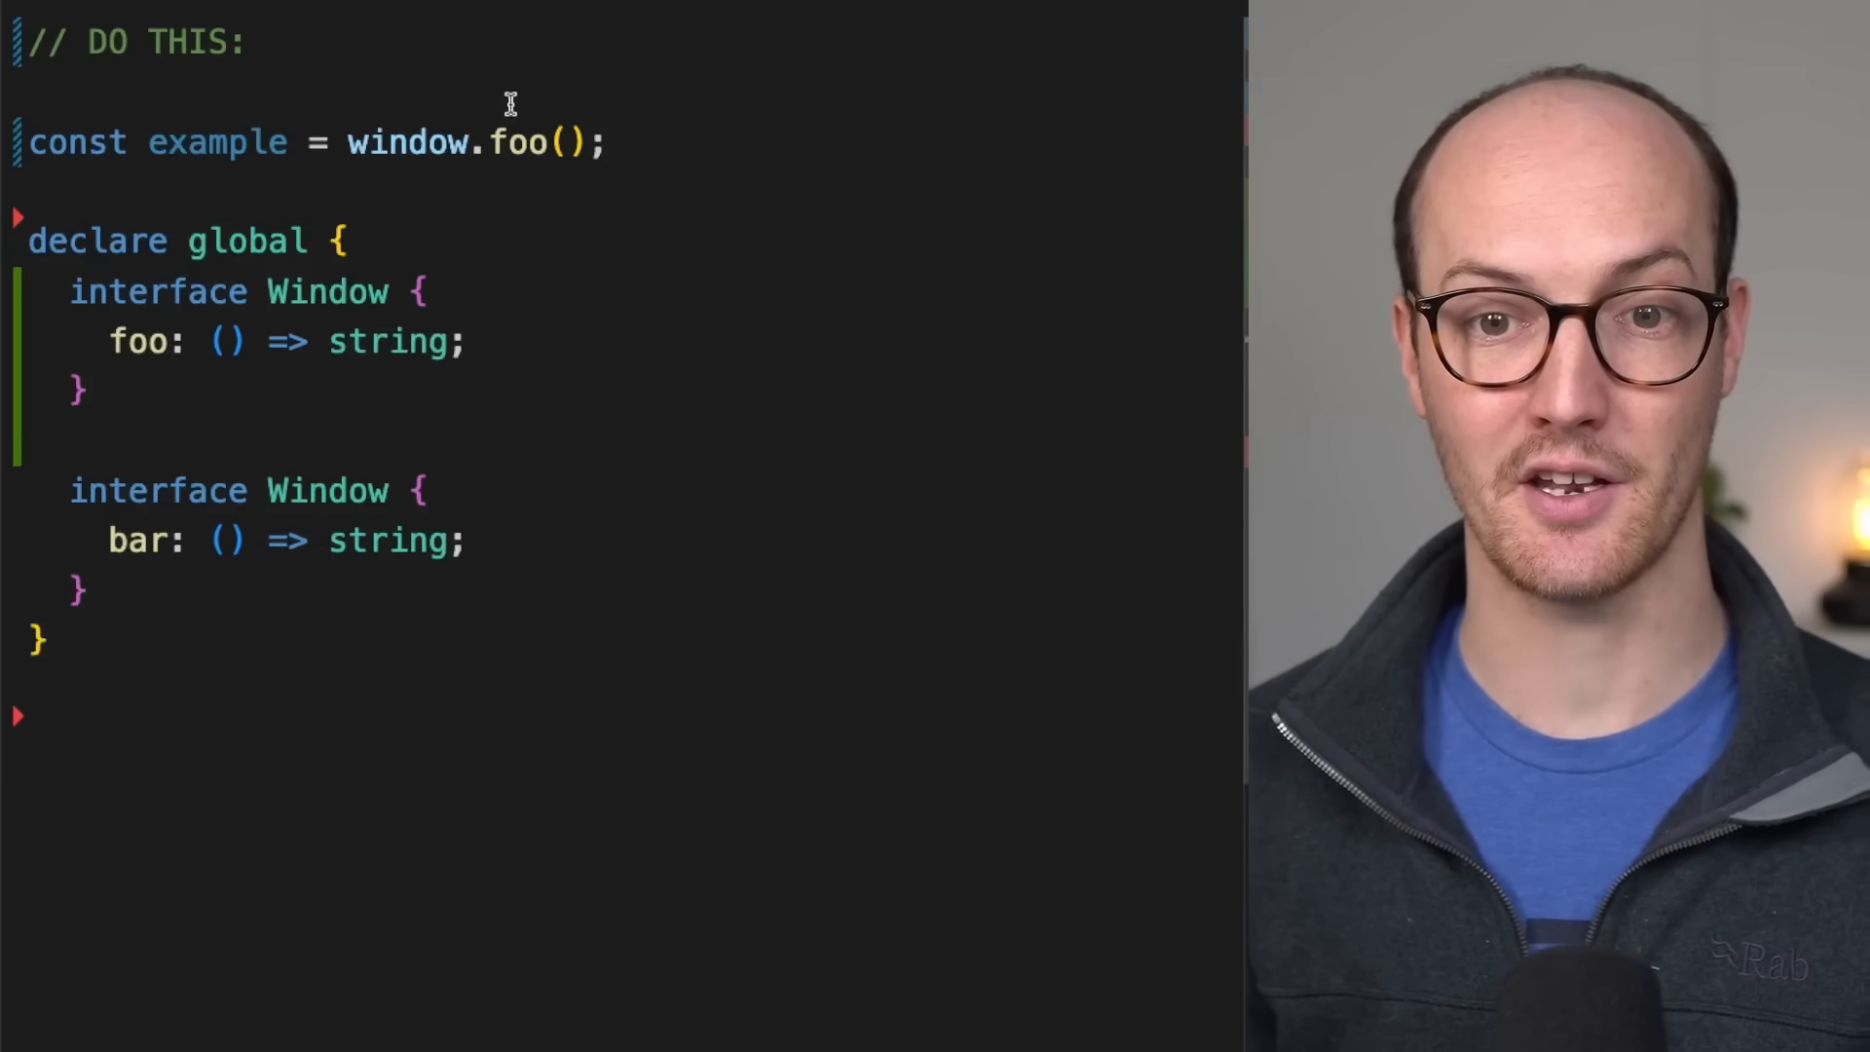
text(bar)
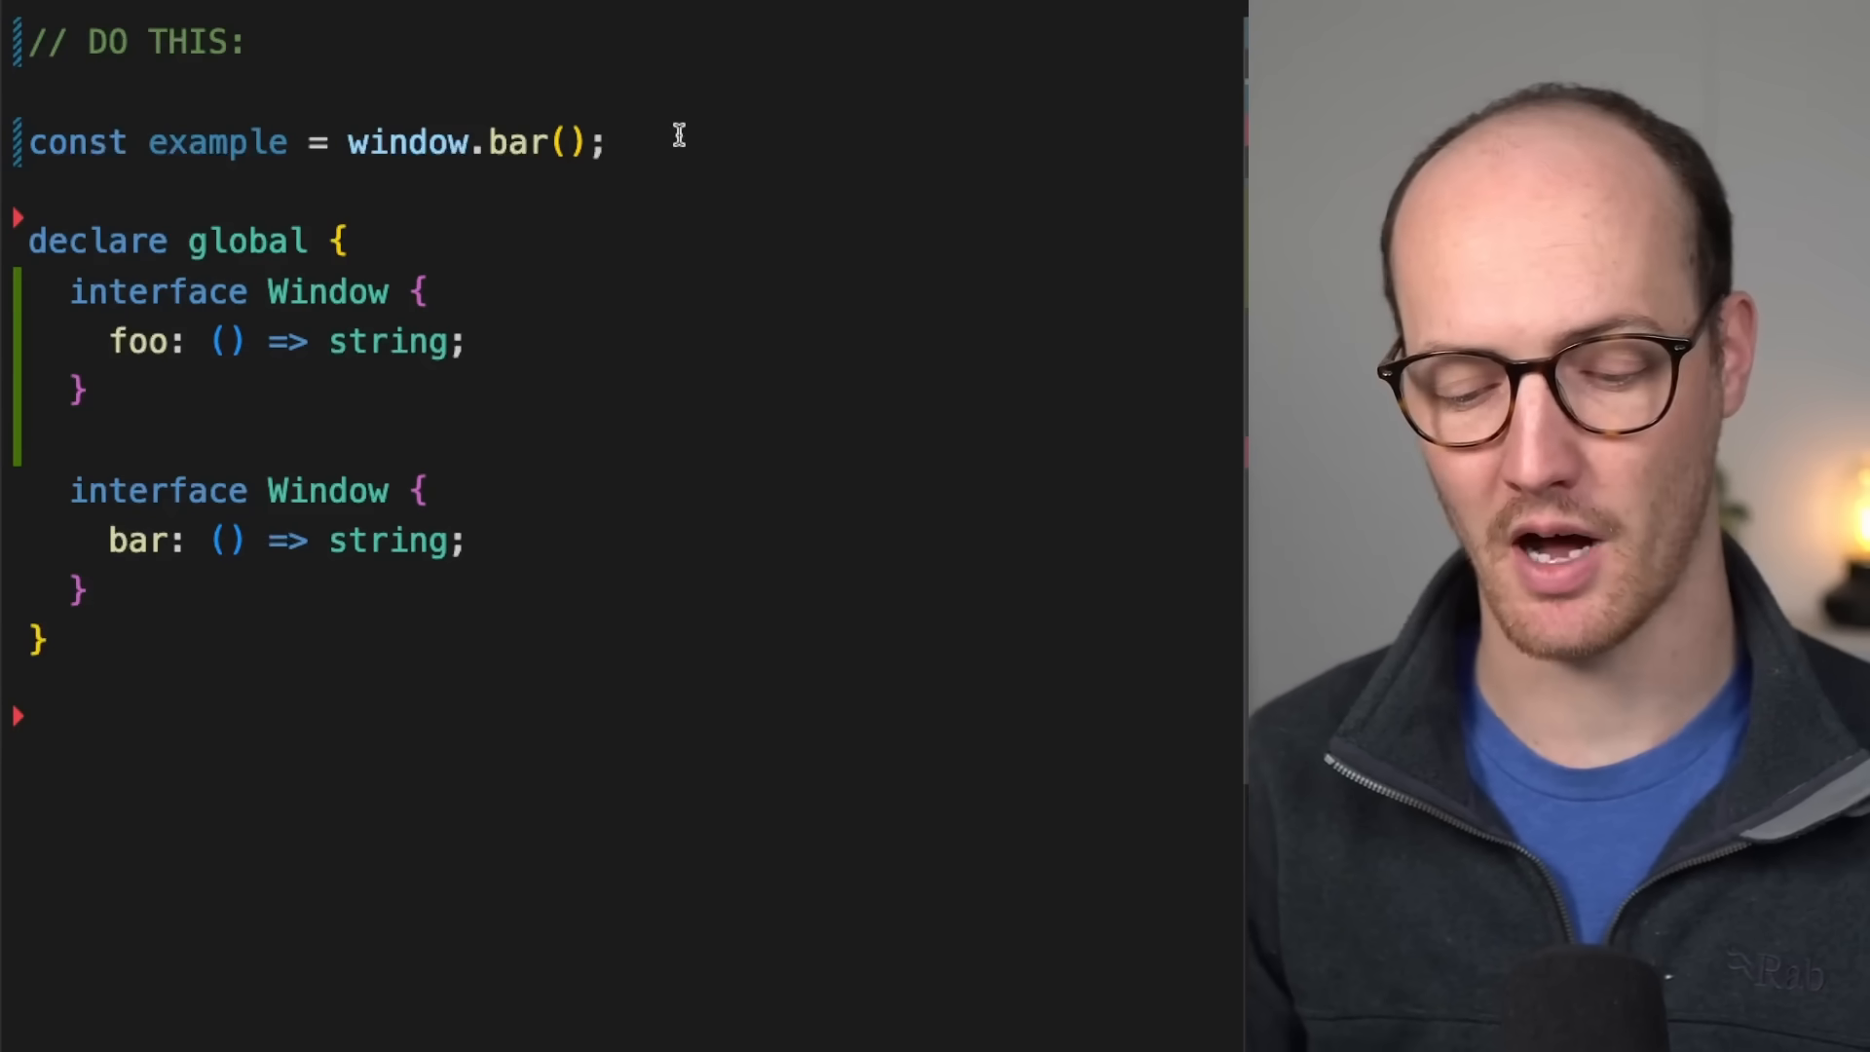
- Add 'type Bar = {}', delete the foo Window interface, and type bar as Bar
text(type Bar = {)
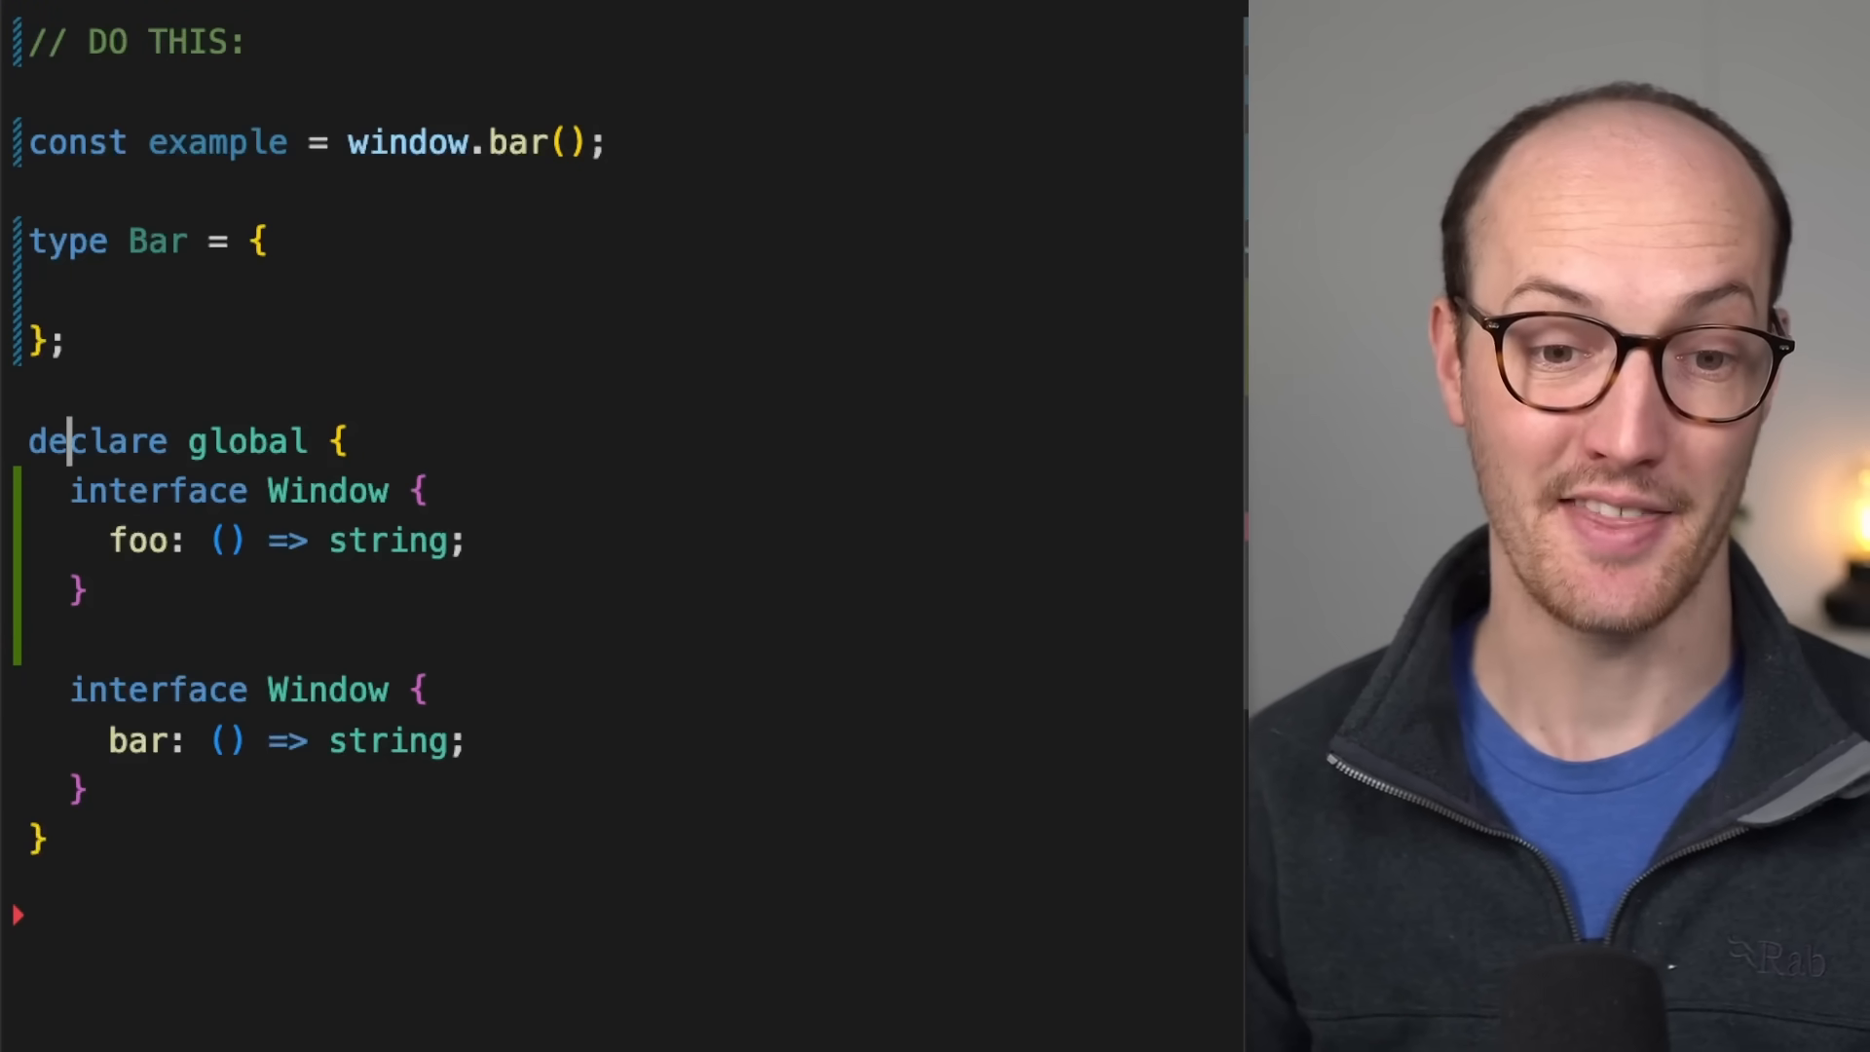
drag(71, 490, 90, 593)
text(bar: Bar;)
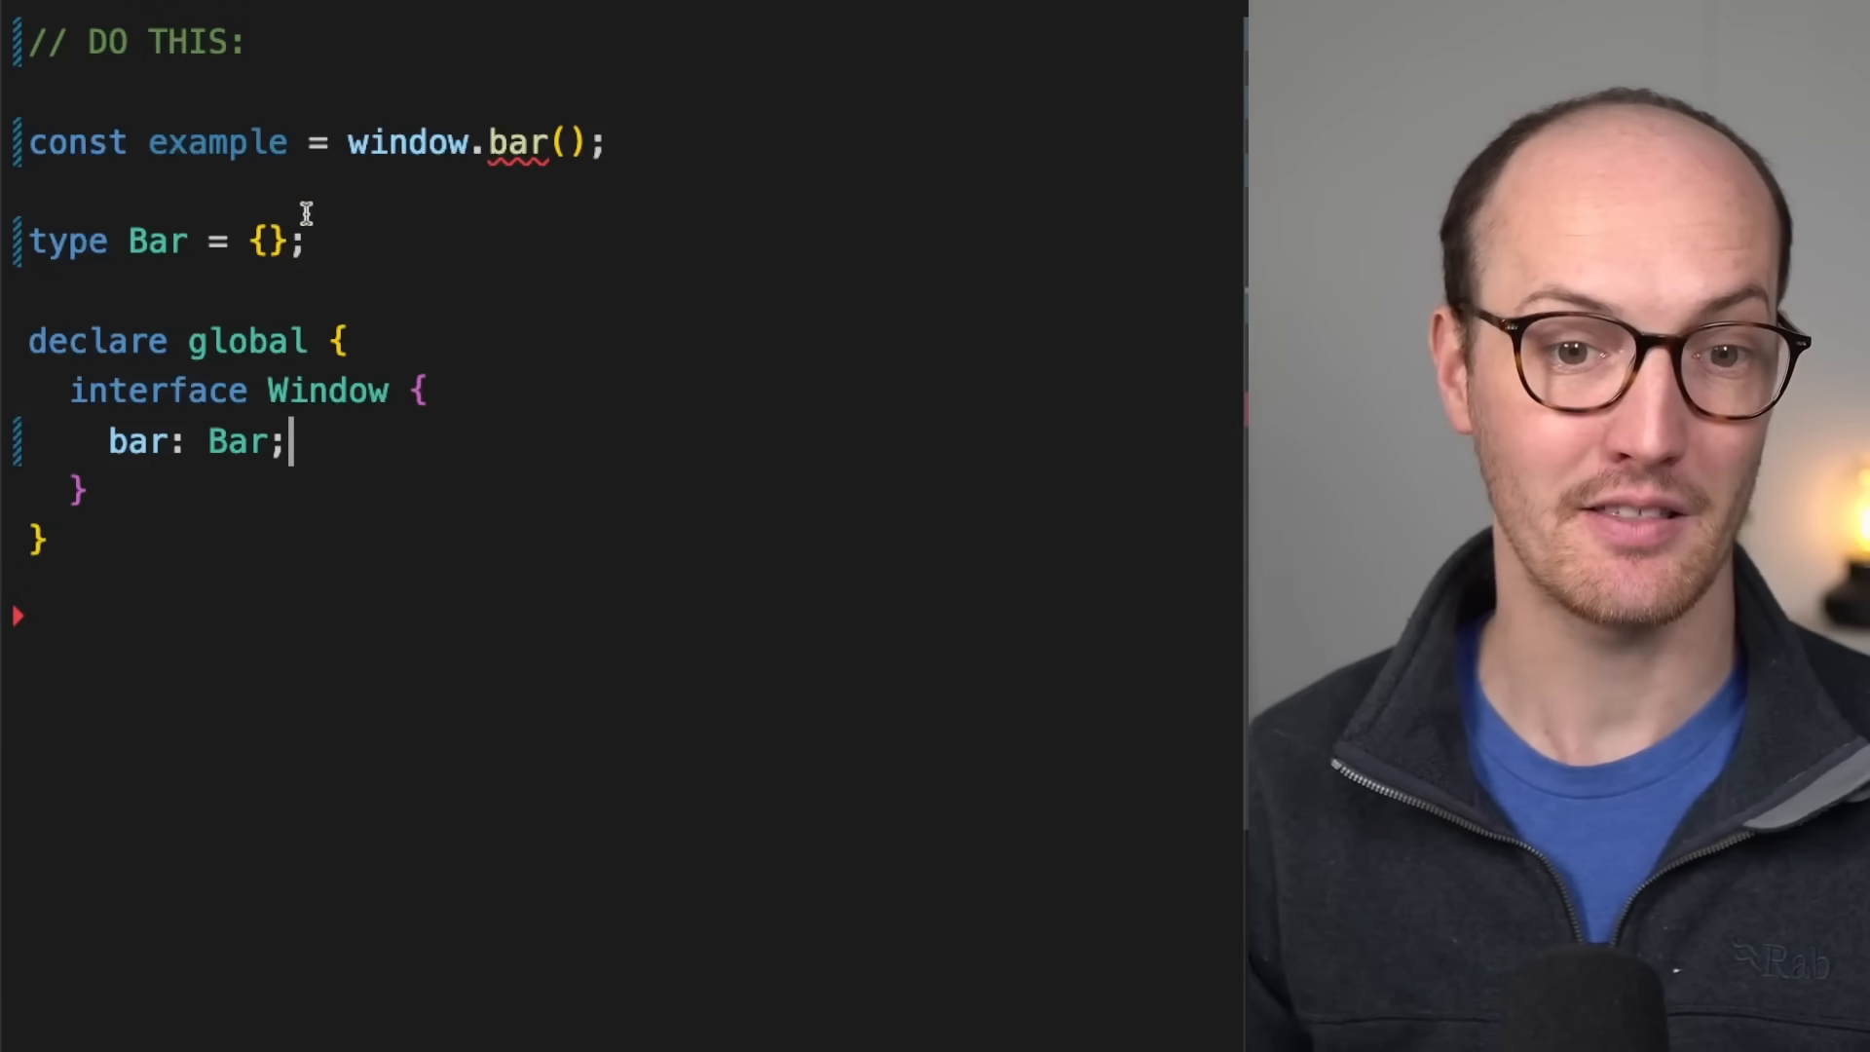
triple_click(155, 239)
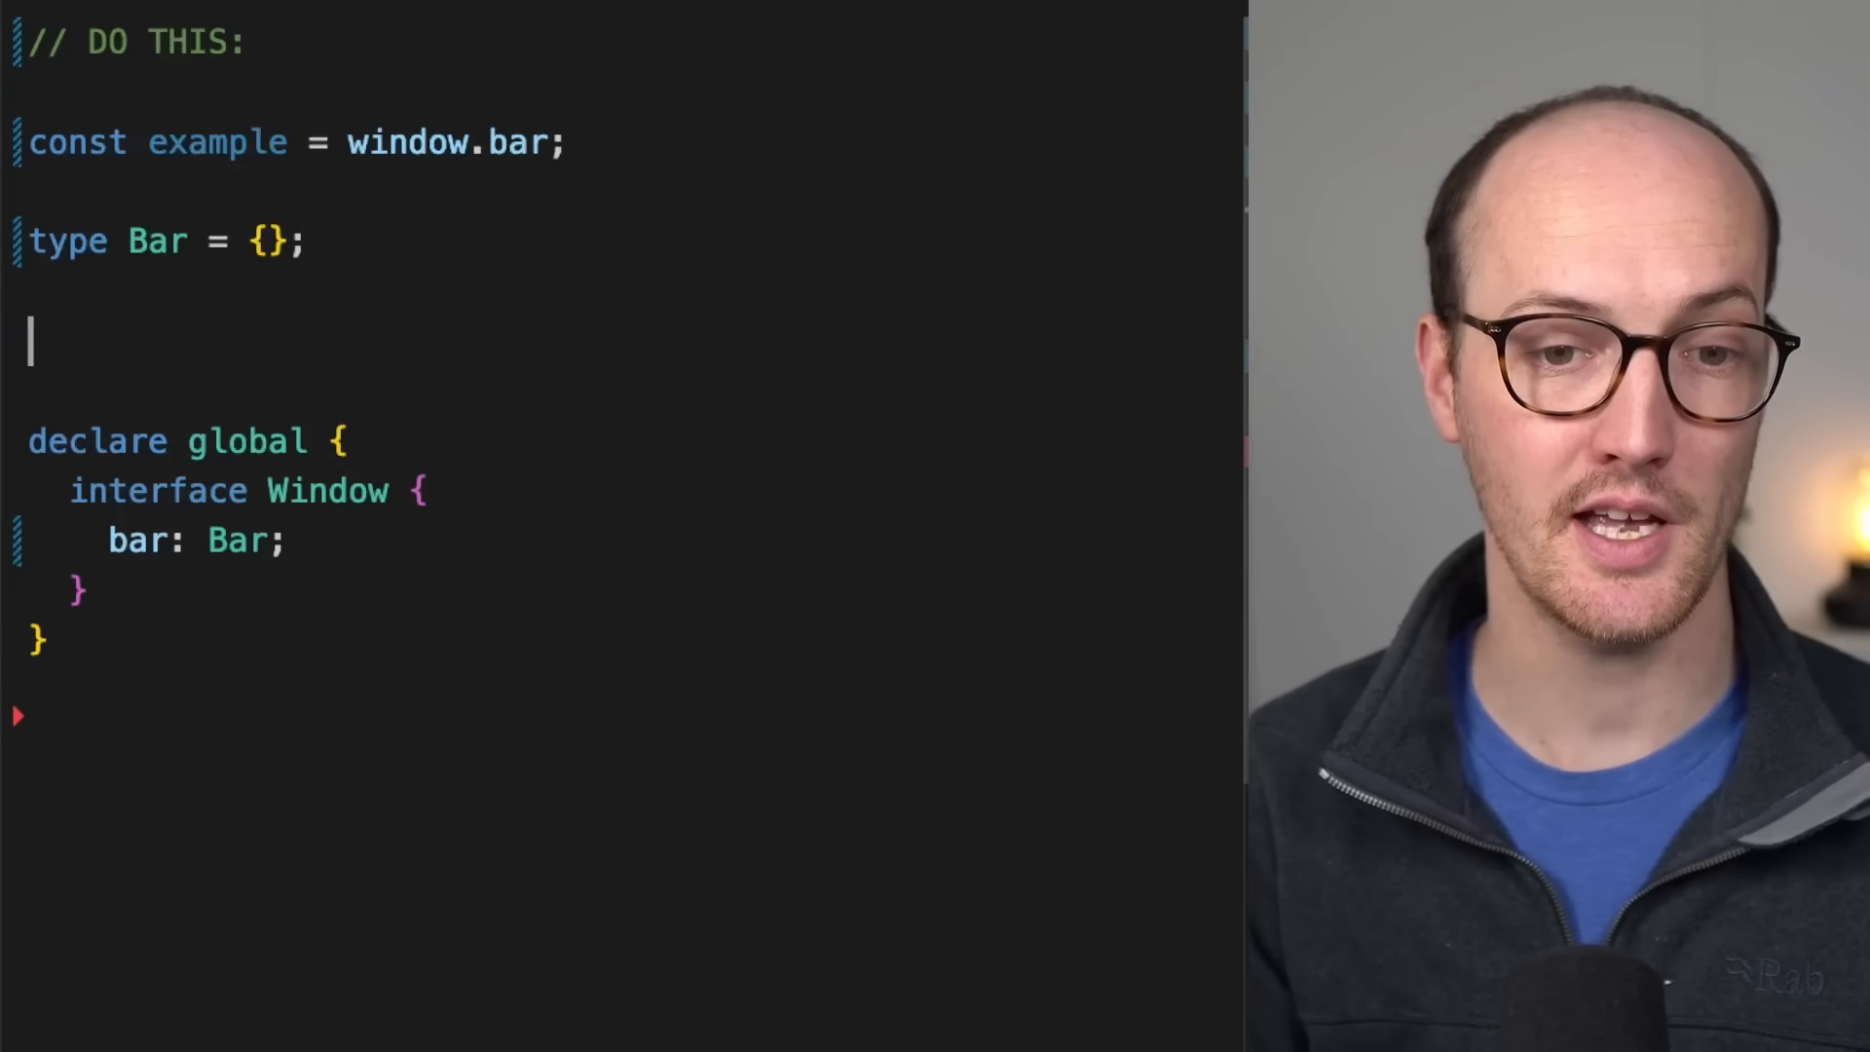
- Replace declare global with 'declare const window: { bar: Bar }'
text(declare const windw)
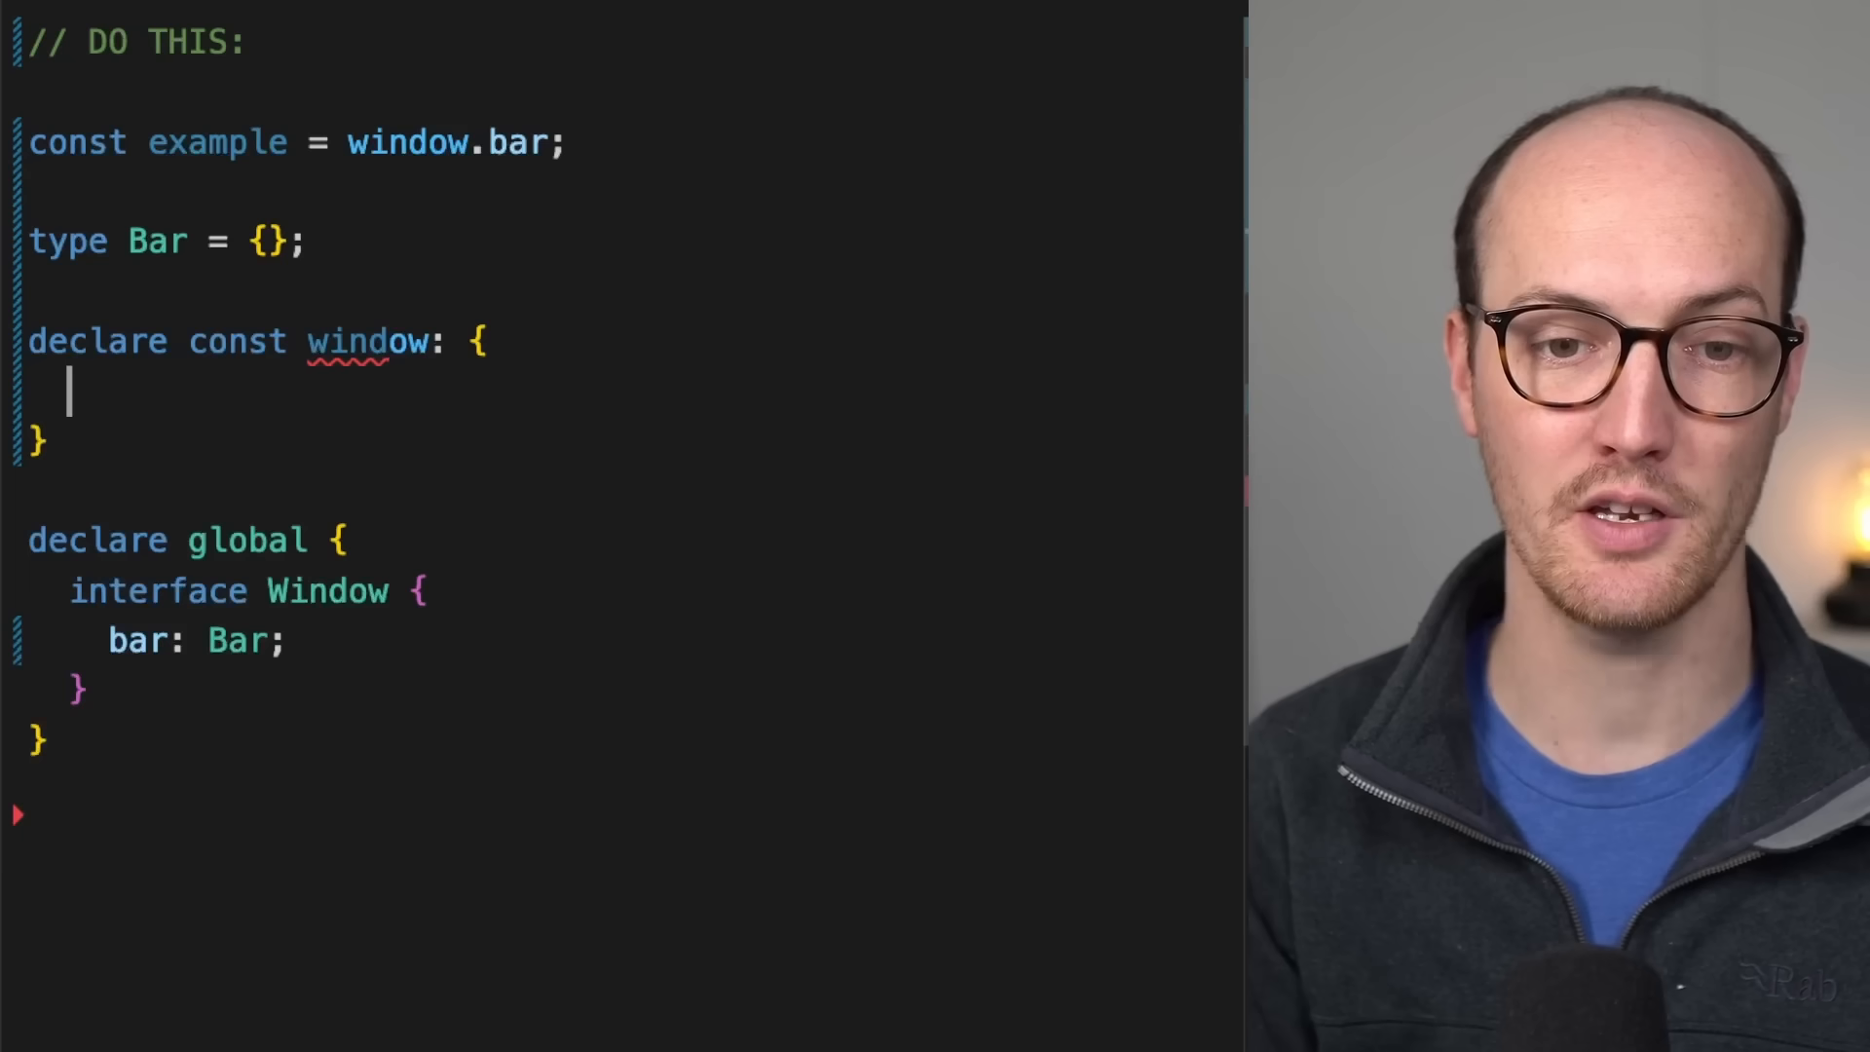
text(bar: Bar;)
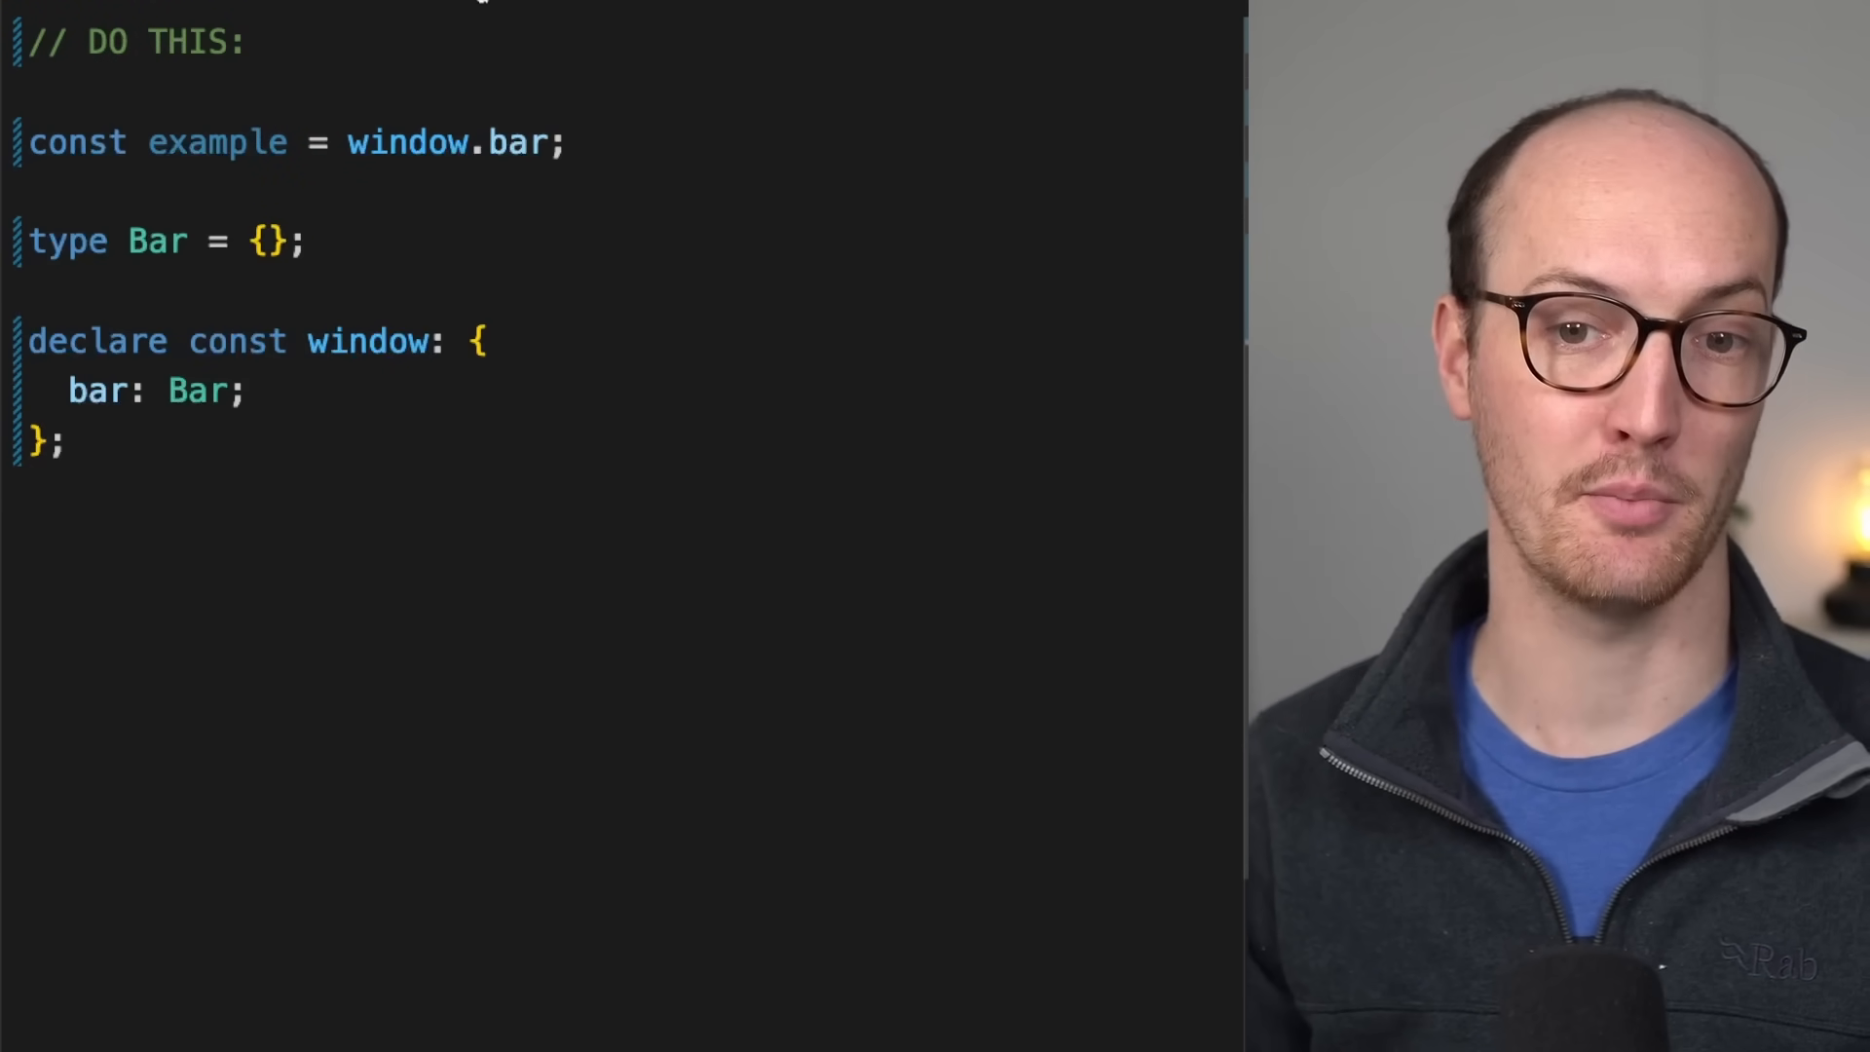
mouse_move(511, 142)
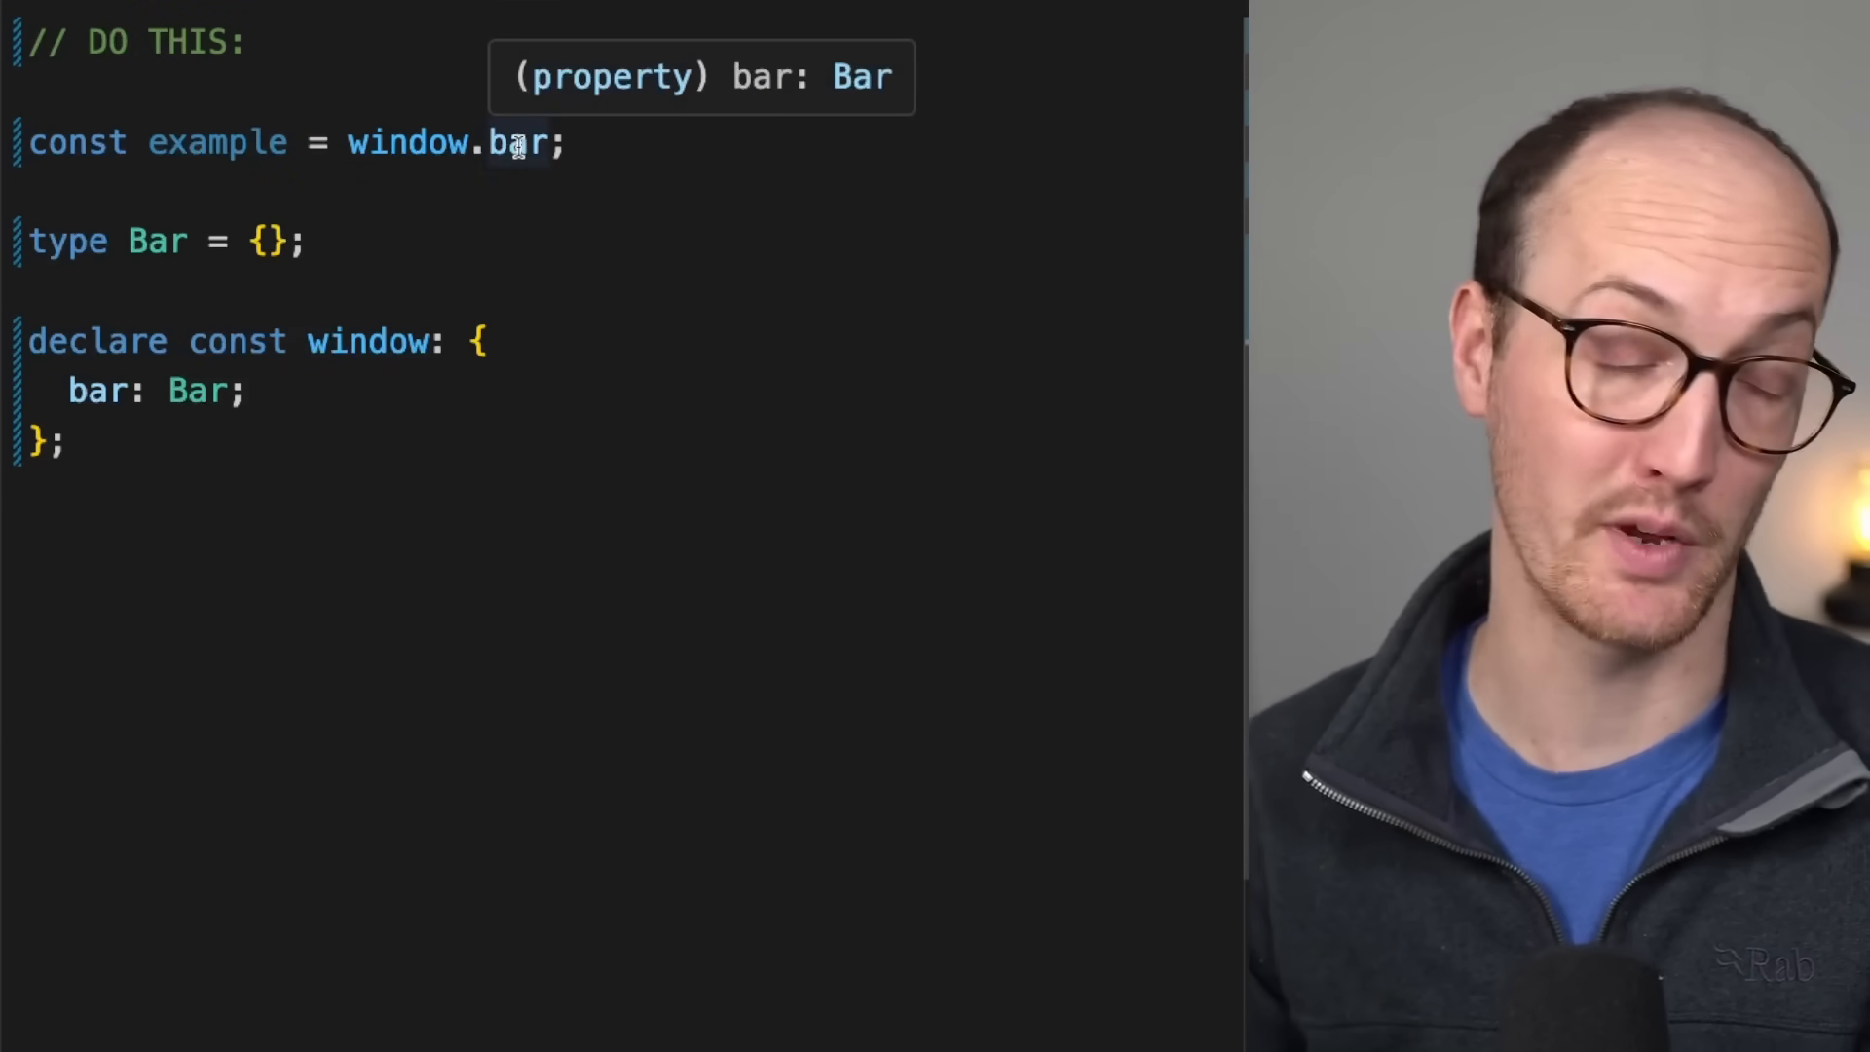